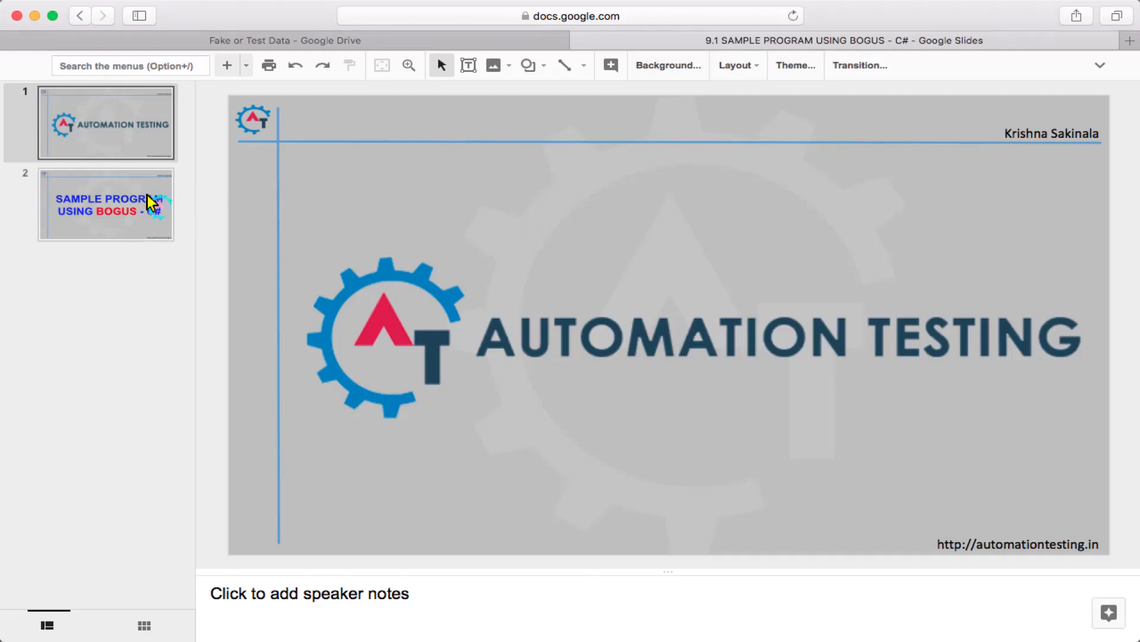
Open the second slide, 'Sample Program Using Bogus - C#'.
left_click(106, 204)
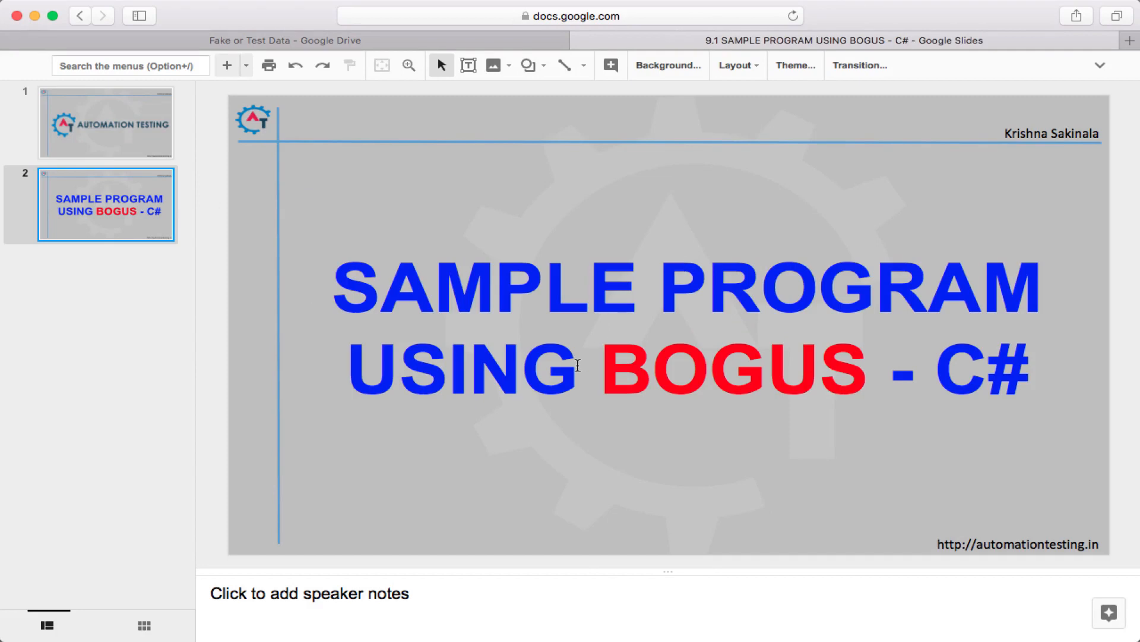
mouse_move(691, 280)
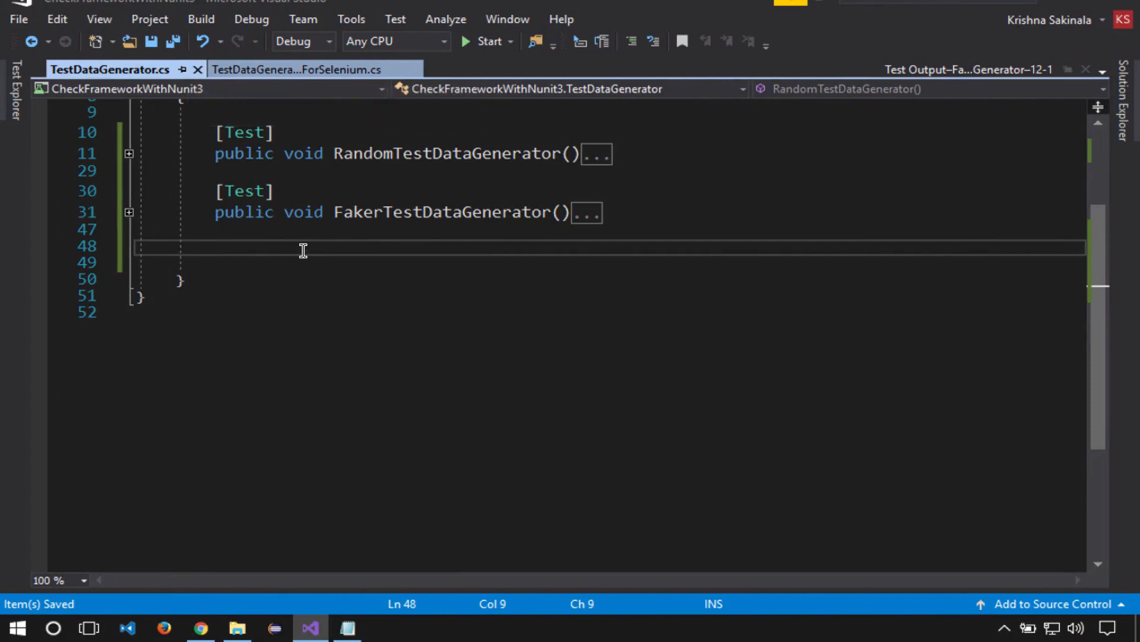
Add an empty [Test] method 'public void BogusTestDataGenerator() { }' to TestDataGenerator.cs.
type("[]")
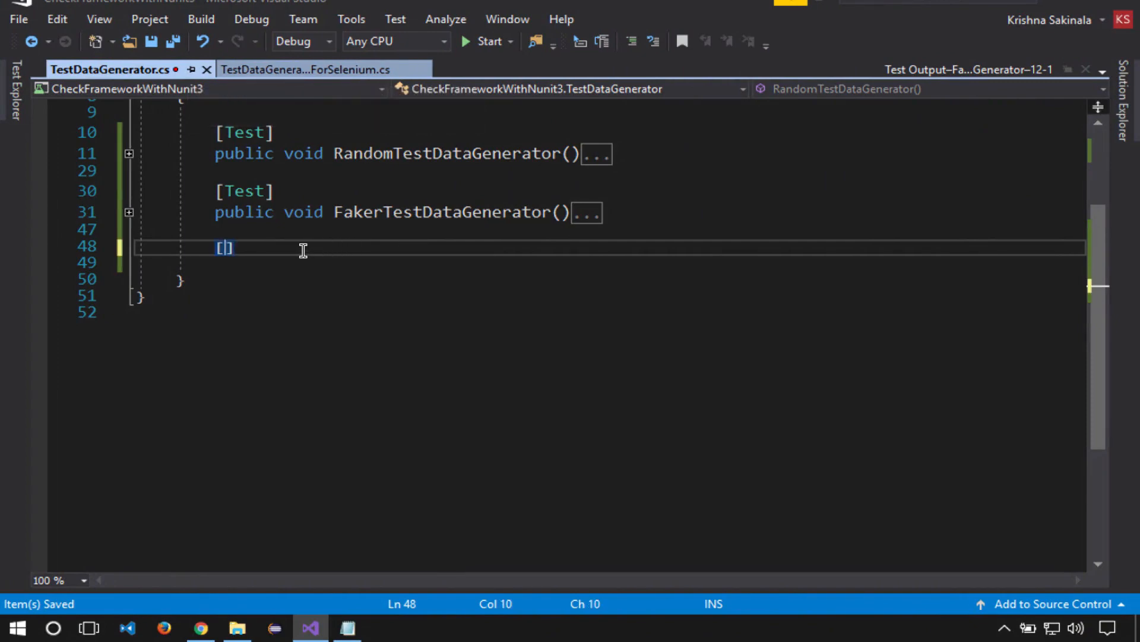
type("Test")
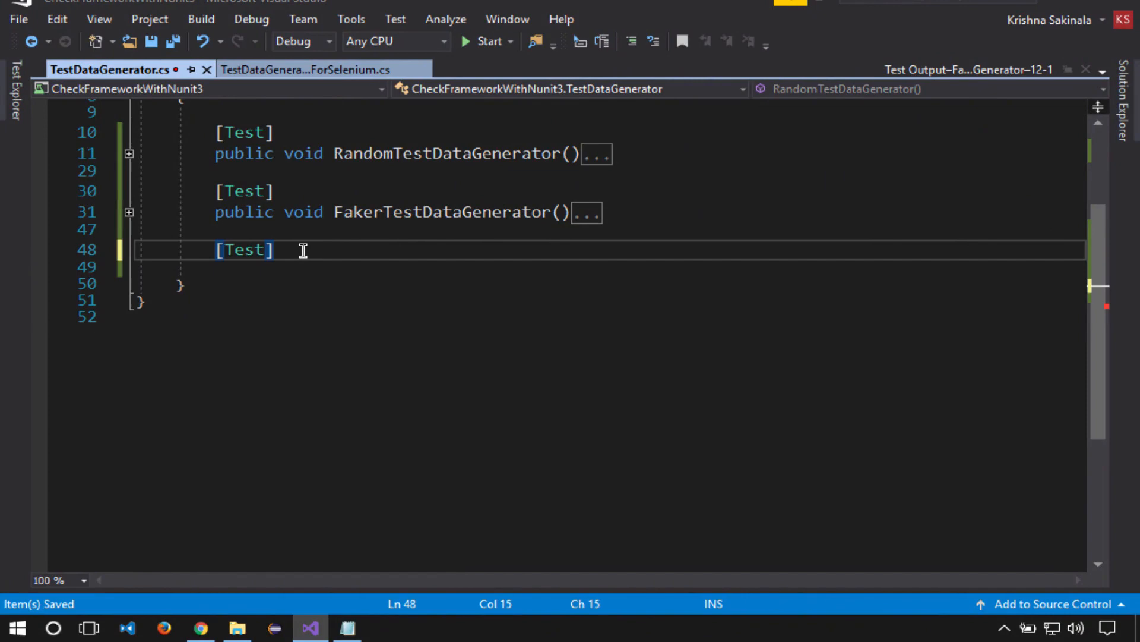
type("public void Bogu")
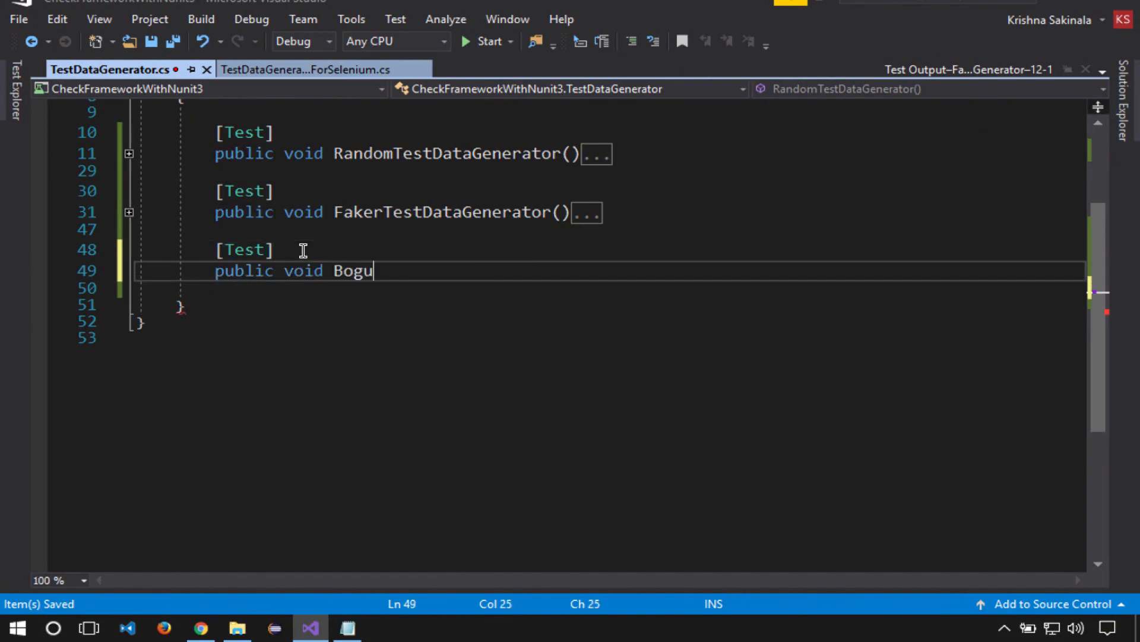
type("sTestDat")
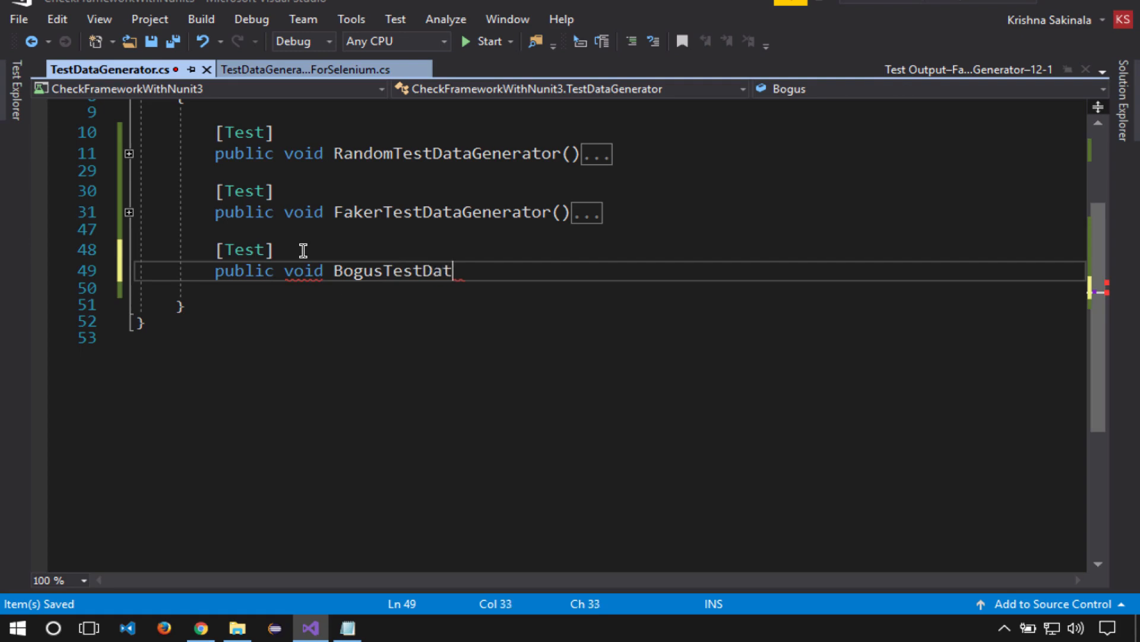
type("aGenerator")
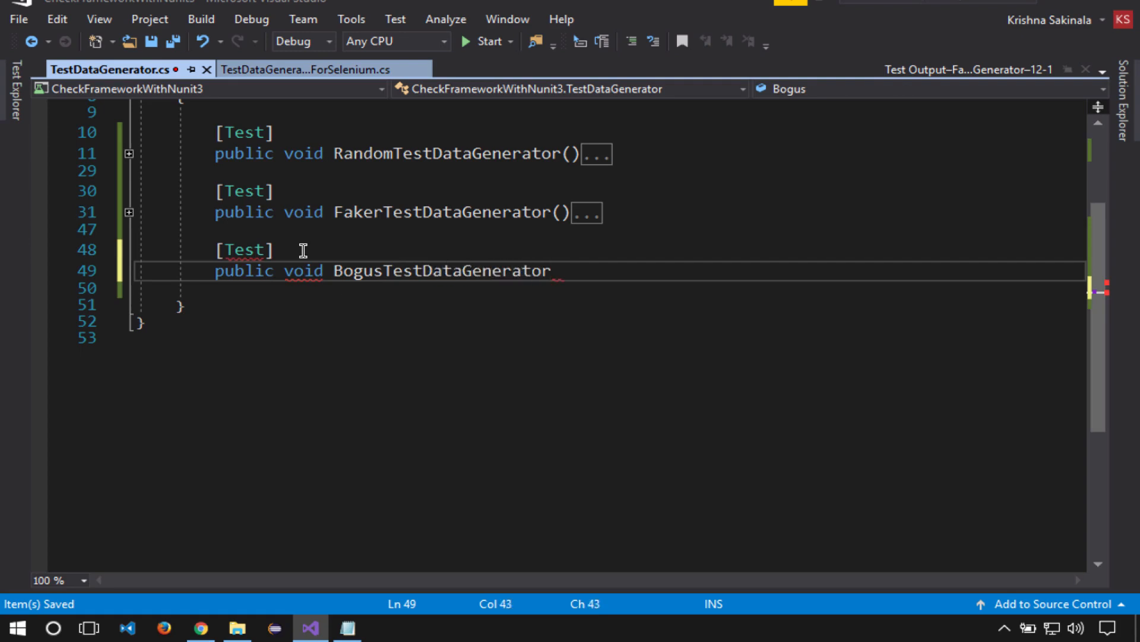
type("() { }")
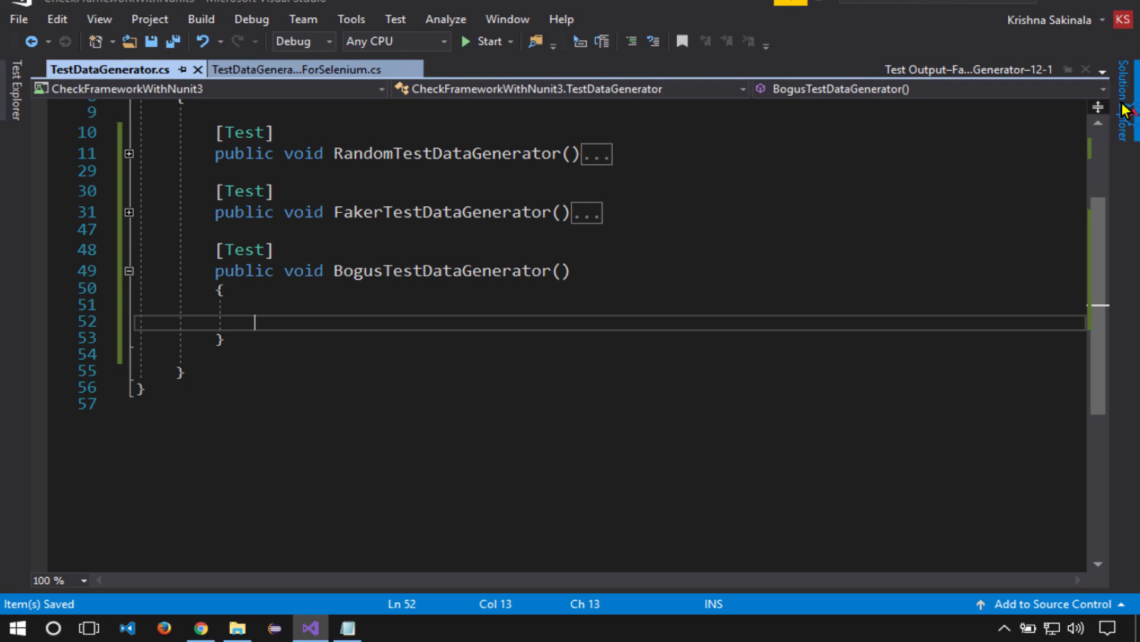
right_click(1018, 153)
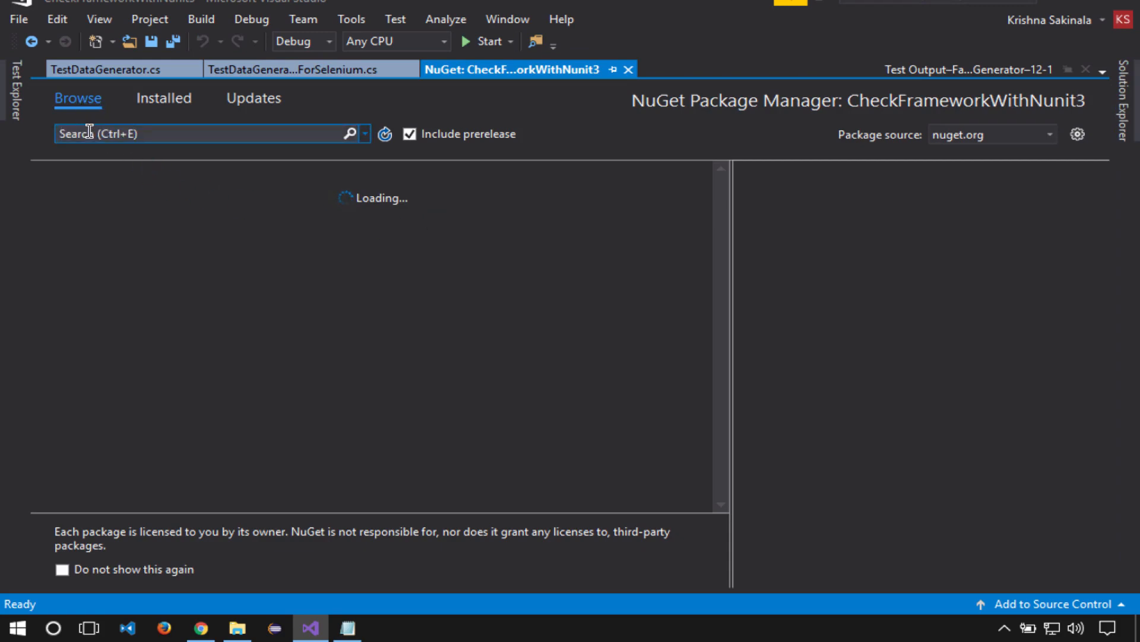
type("bogus")
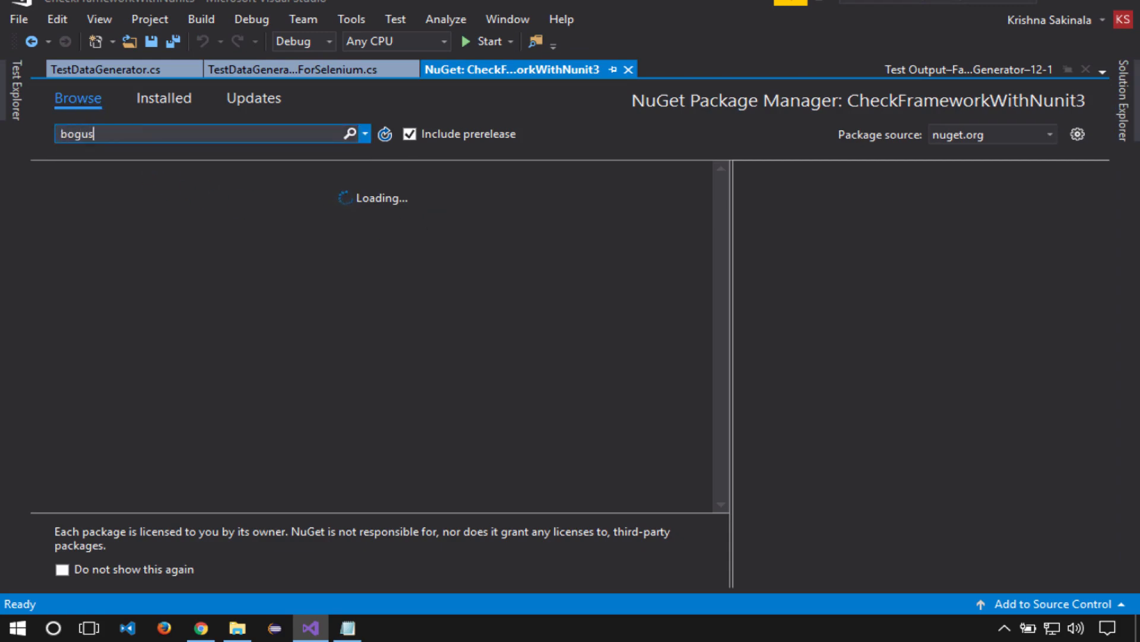
left_click(350, 134)
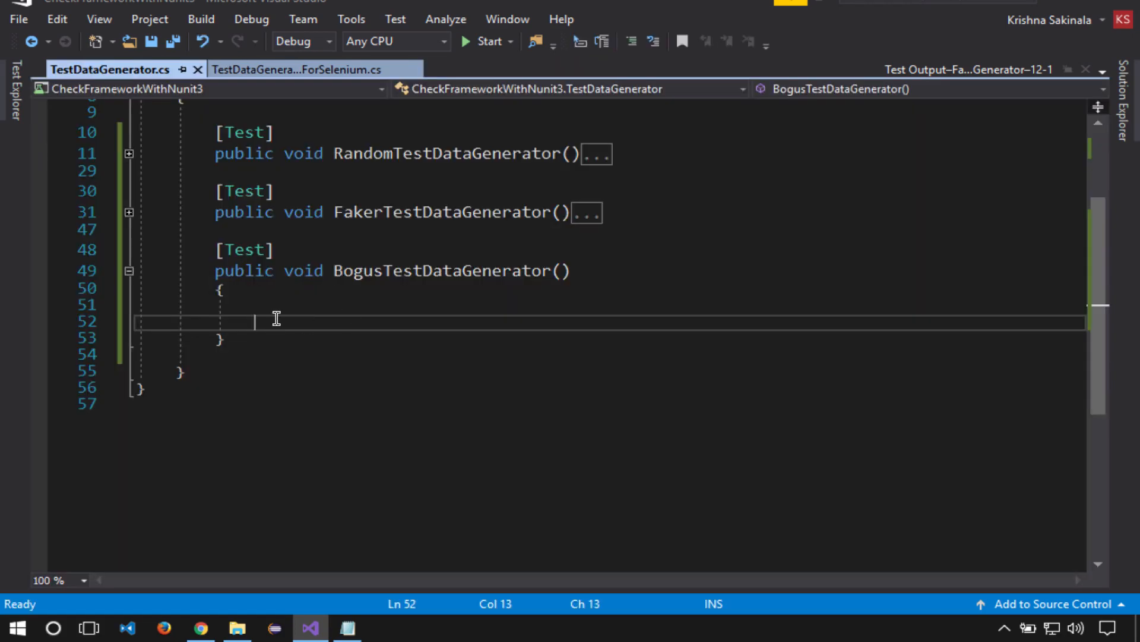
Declare fullName as new Bogus.DataSets.Name().FullName().
type("sr")
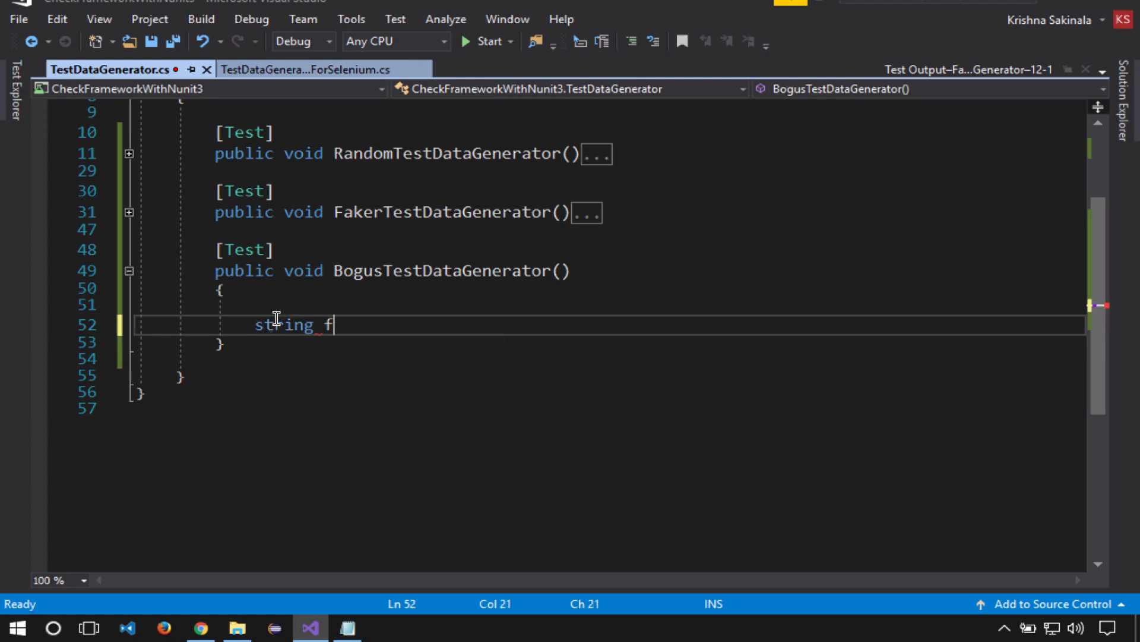
type("ullName =")
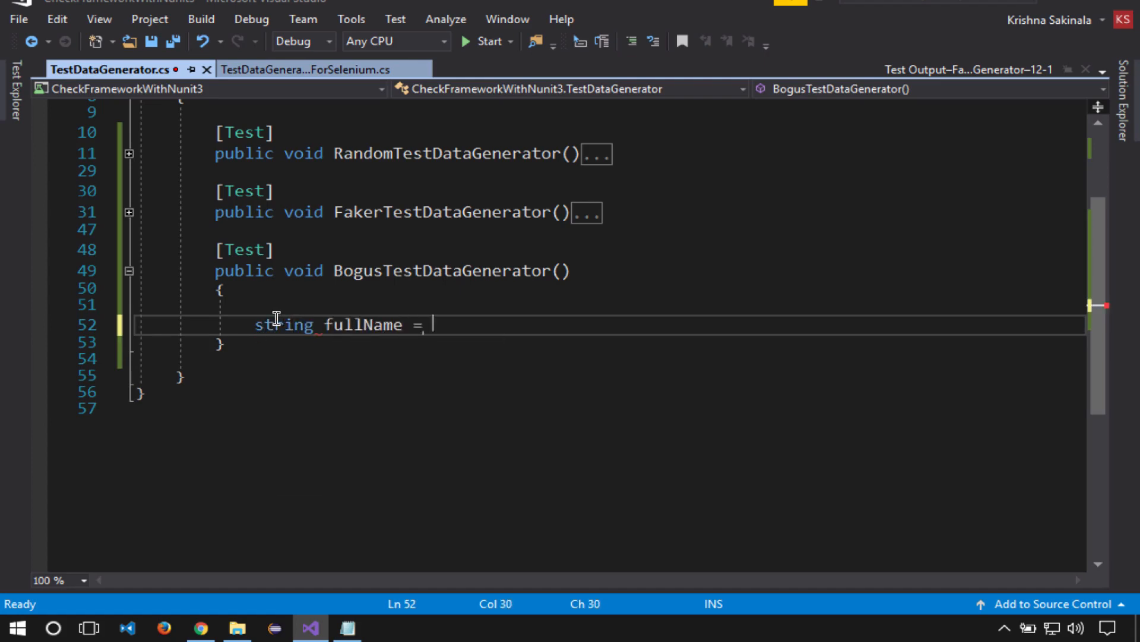
type("new Bogu")
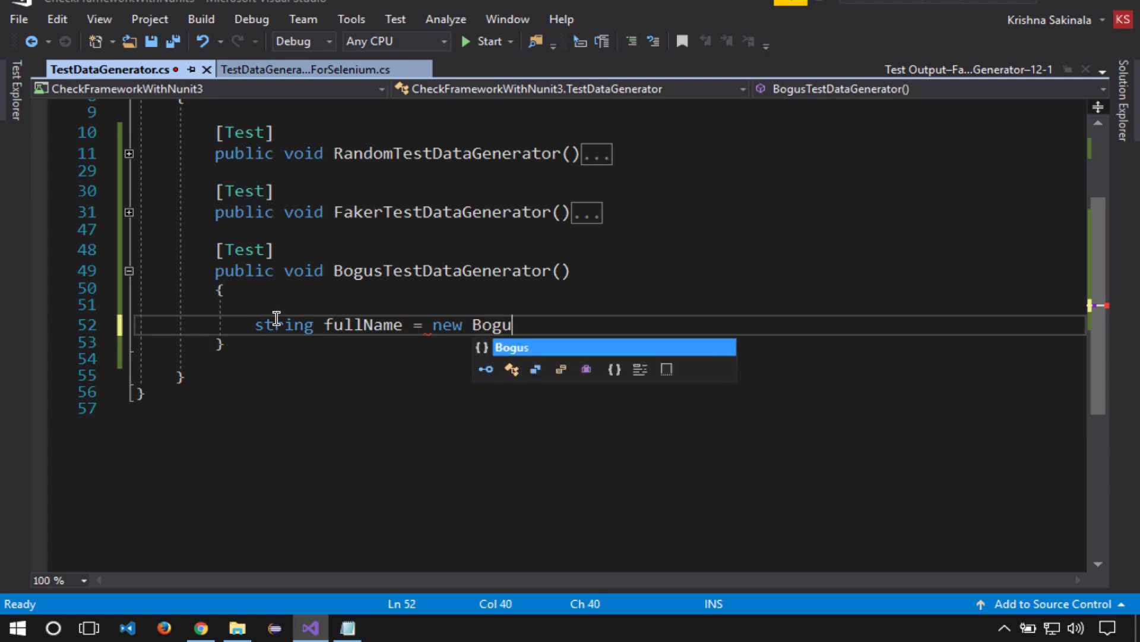
type(".")
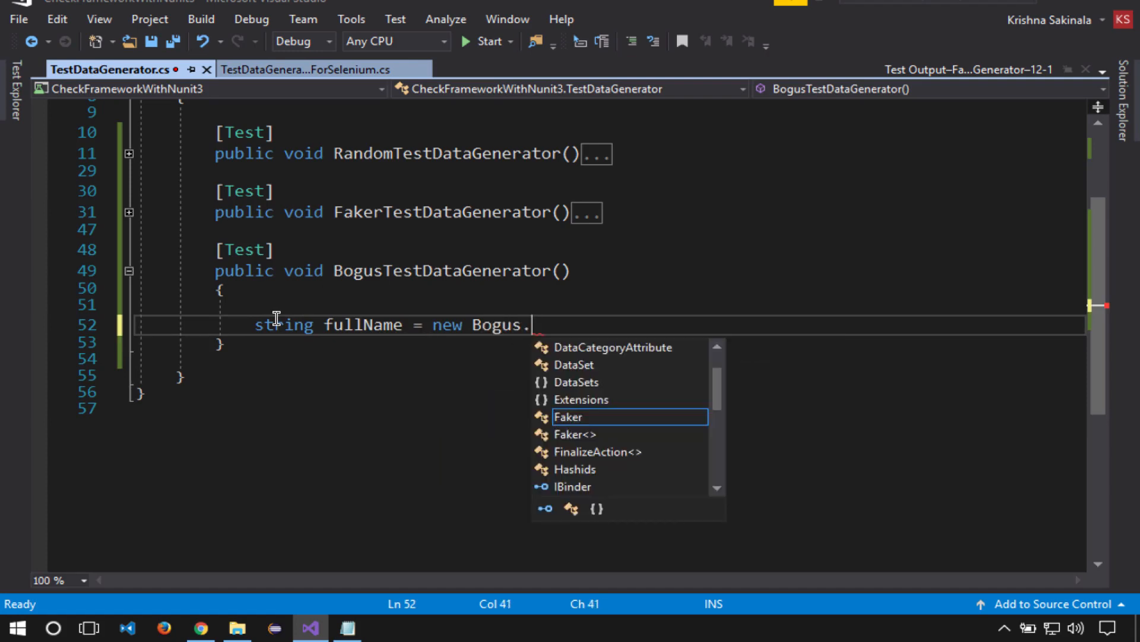
type("data")
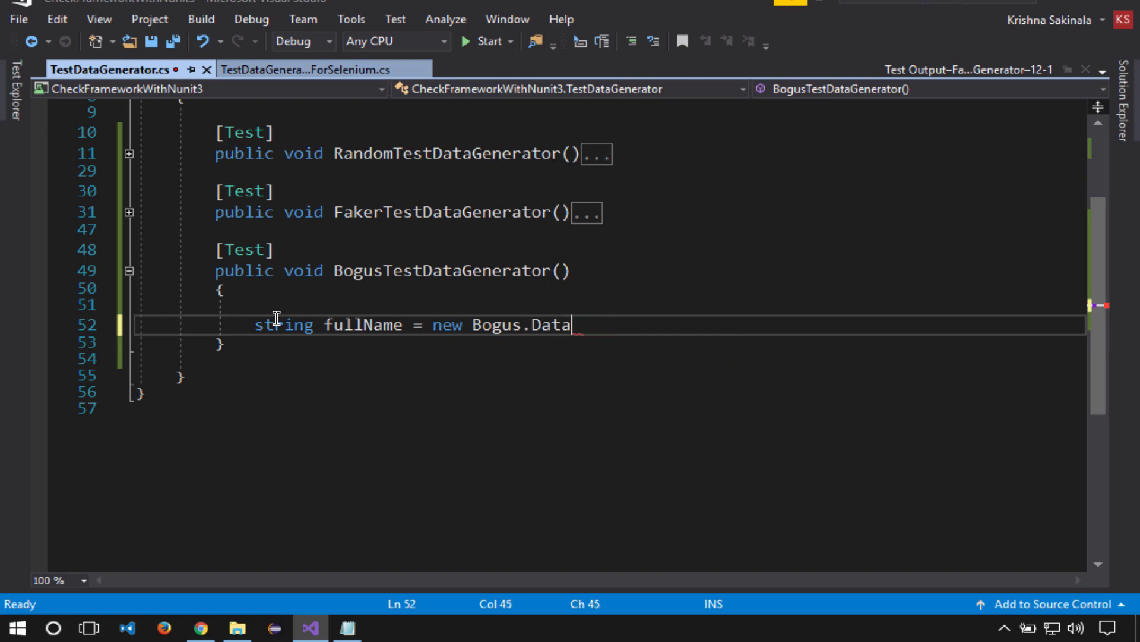
type("se")
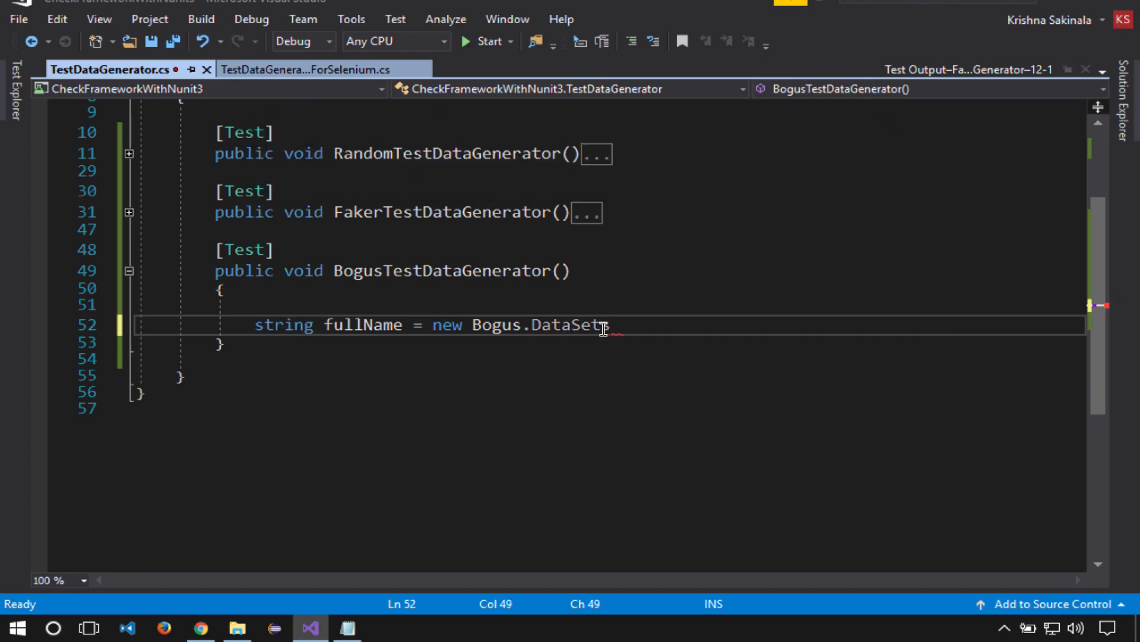
type(".")
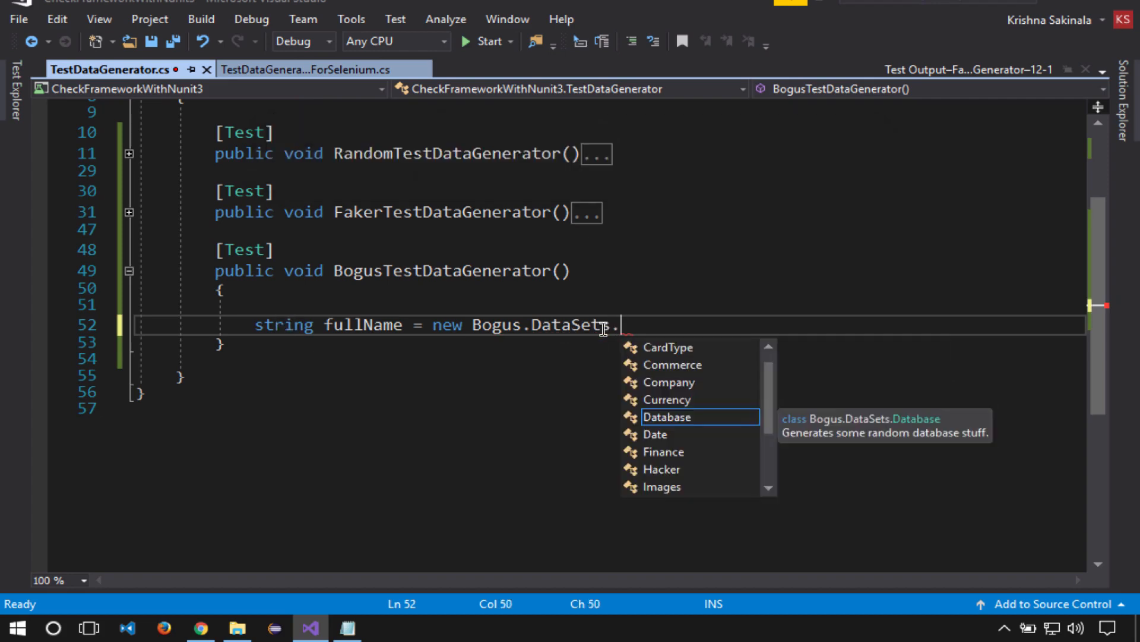
type(".Name()")
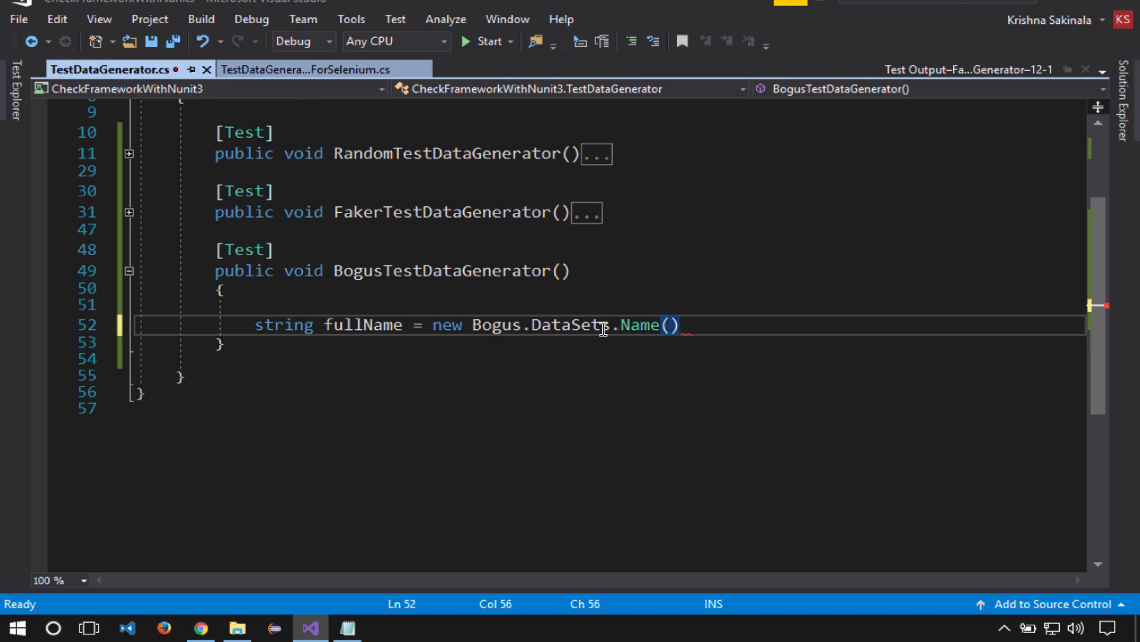
type(".fu")
type("string")
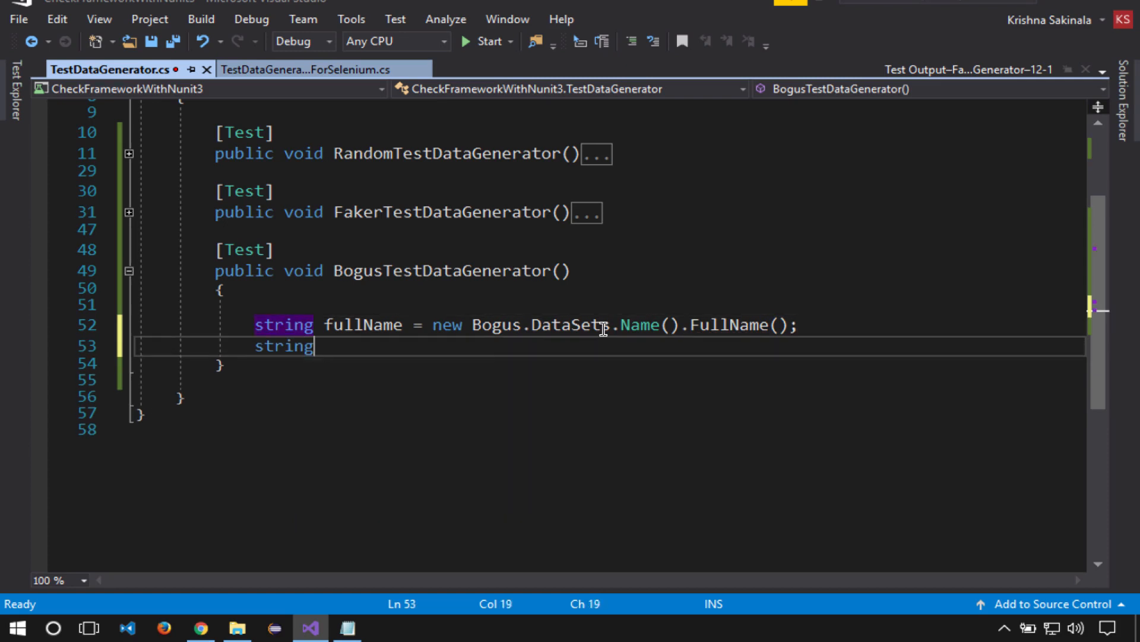
Declare firstName and lastName using Bogus.DataSets.Name FirstName and LastName.
type("firstName =")
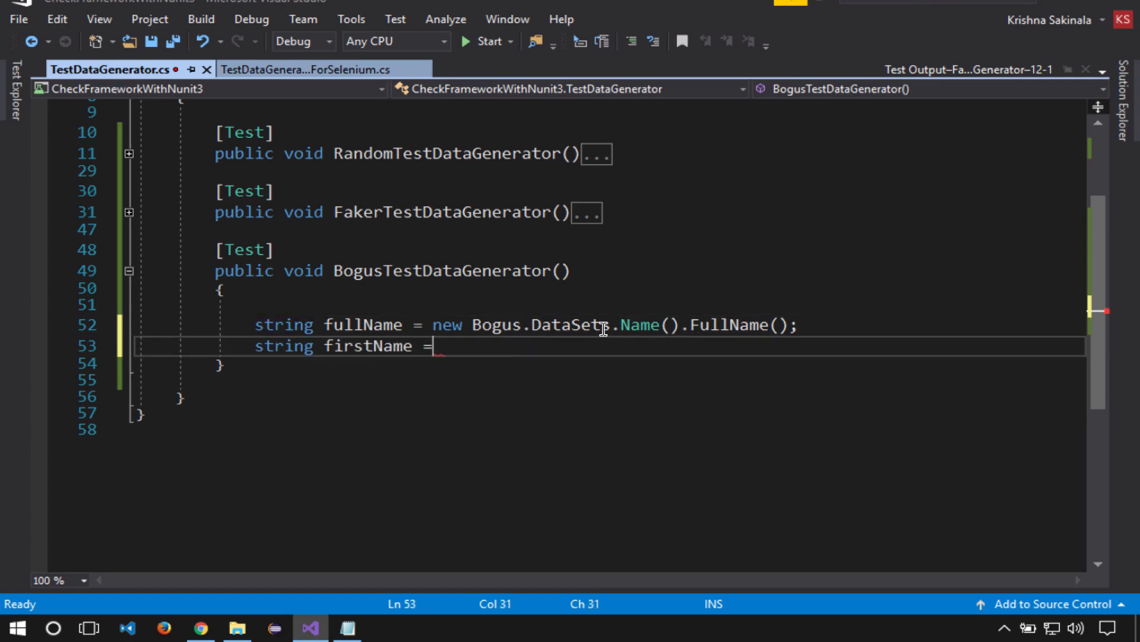
type("new Bogus")
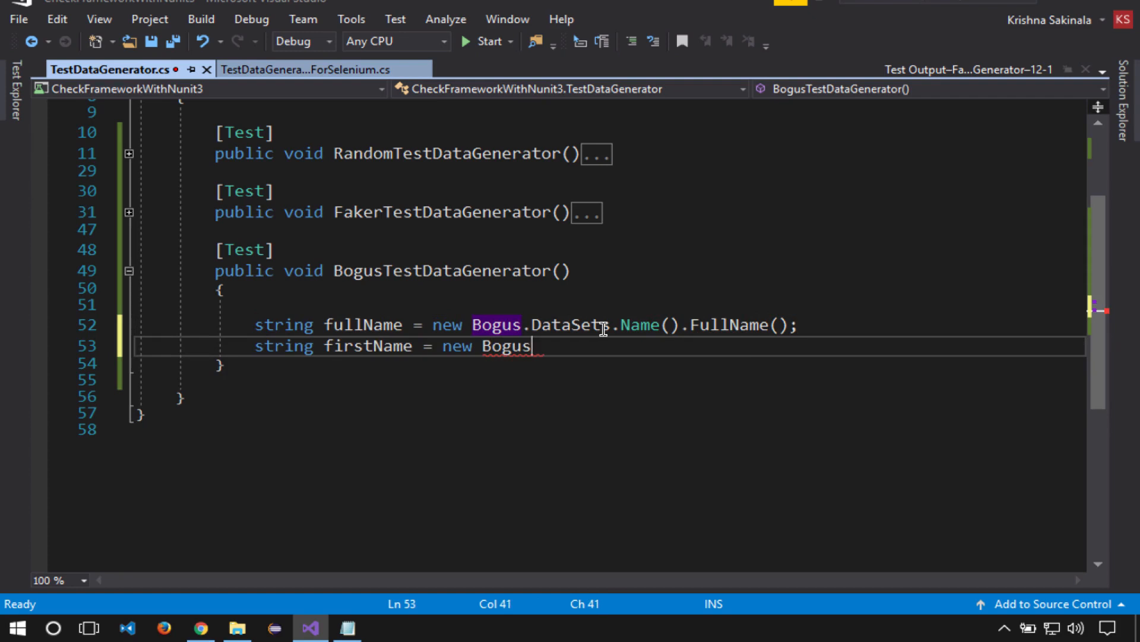
type(".dat")
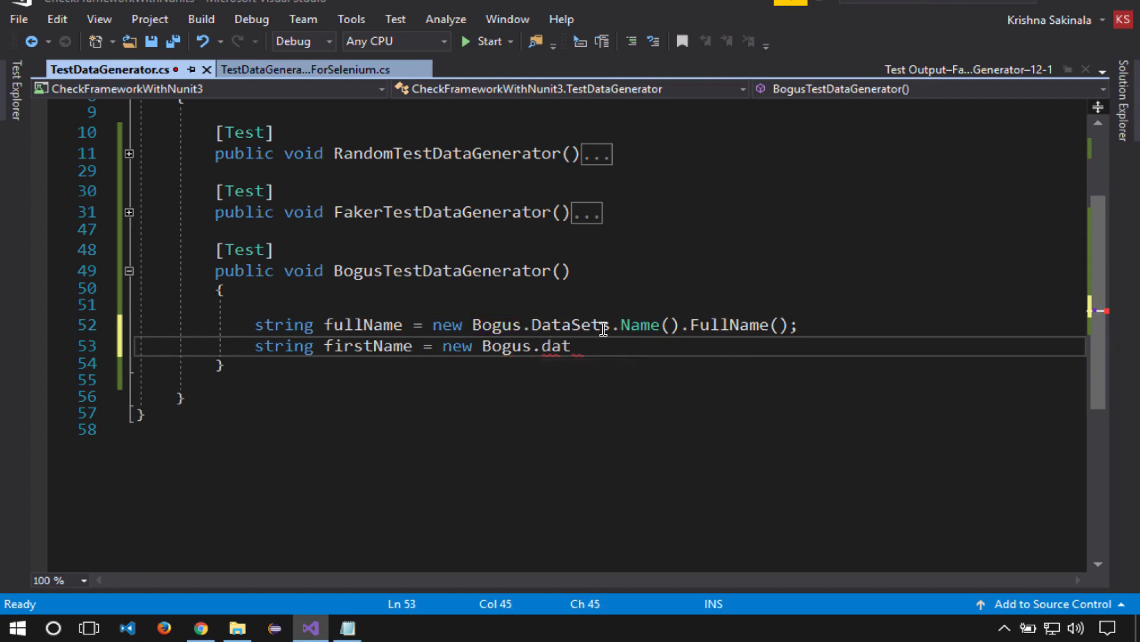
type("aSets.Name")
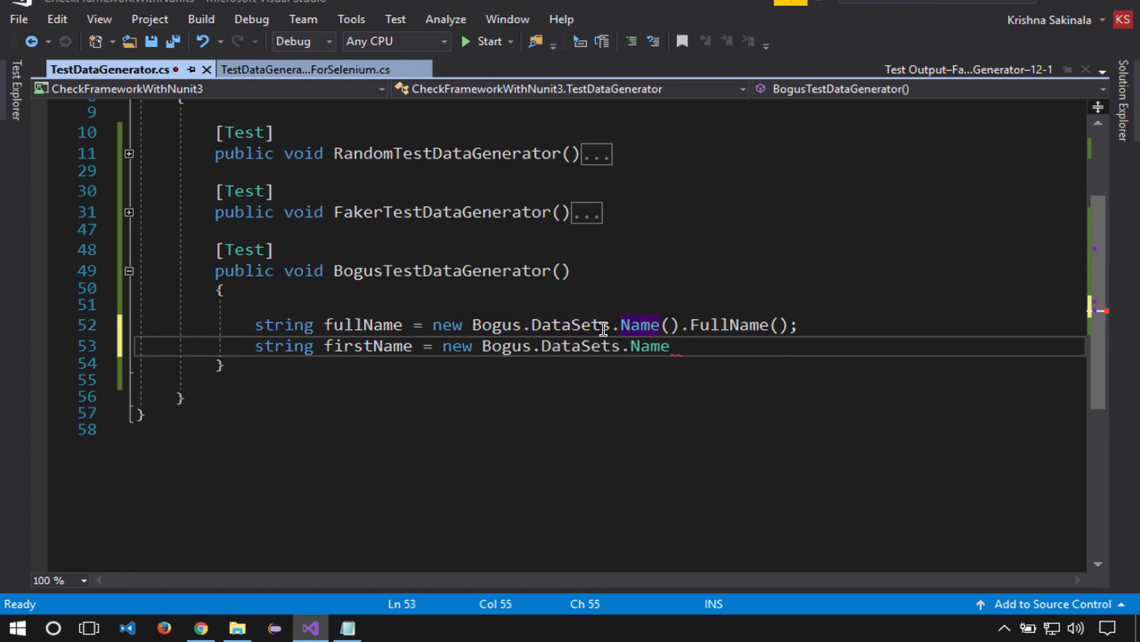
type("().")
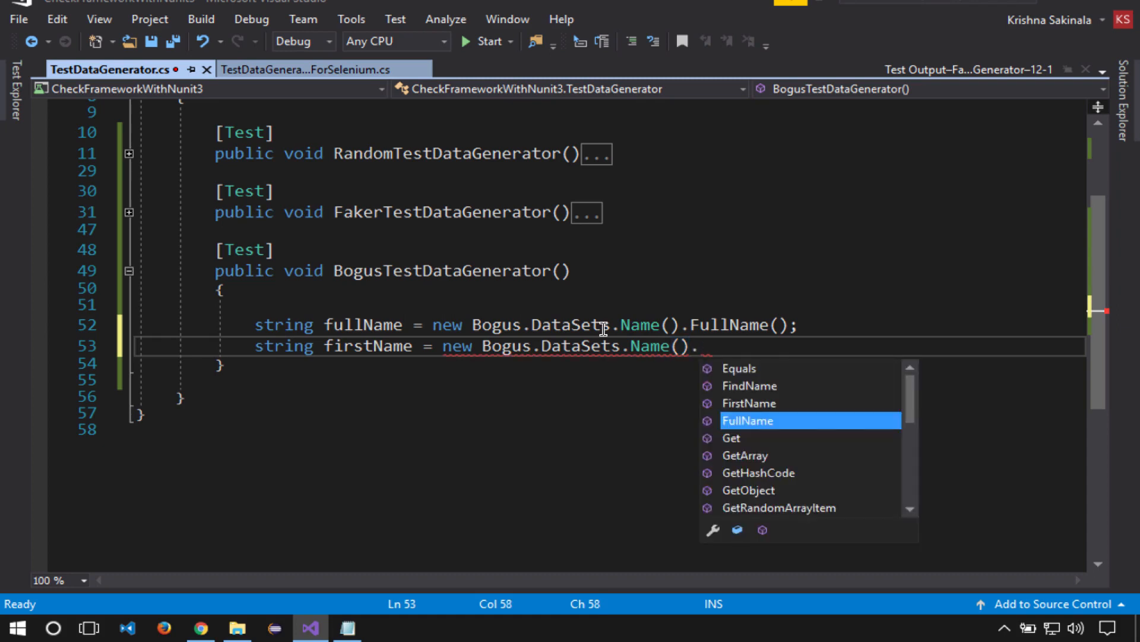
type("fi")
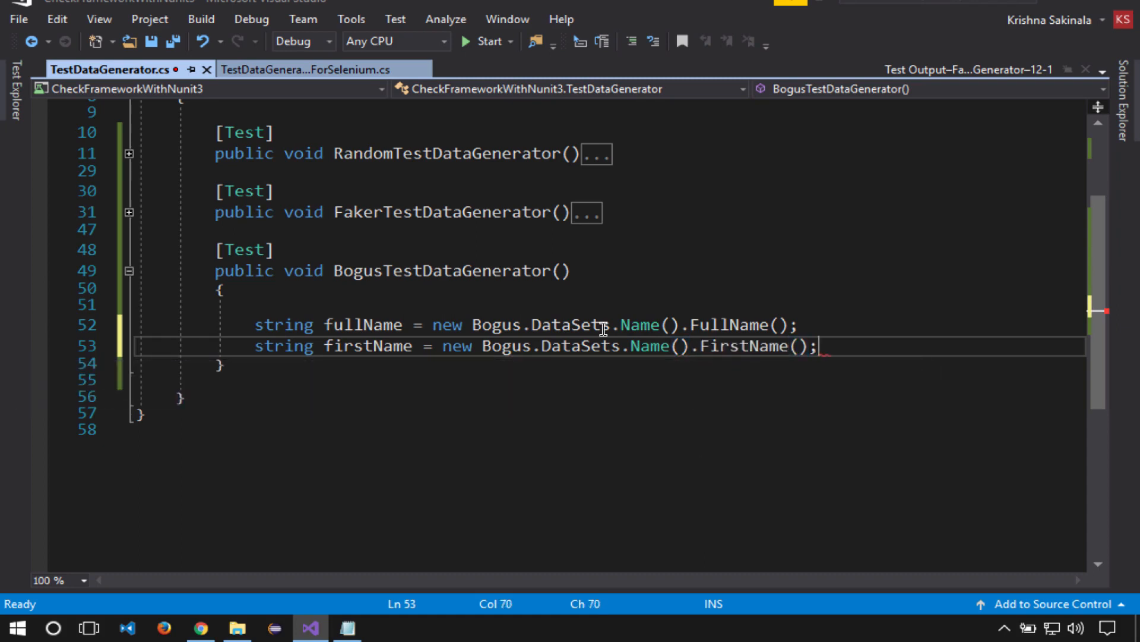
type("string last")
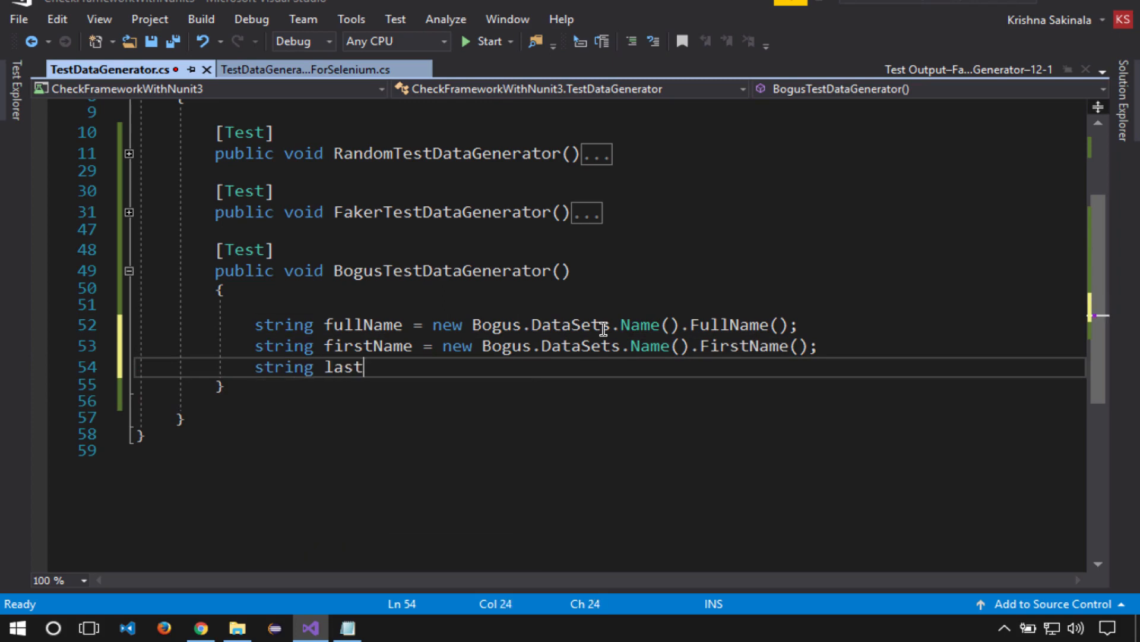
type("Name = new")
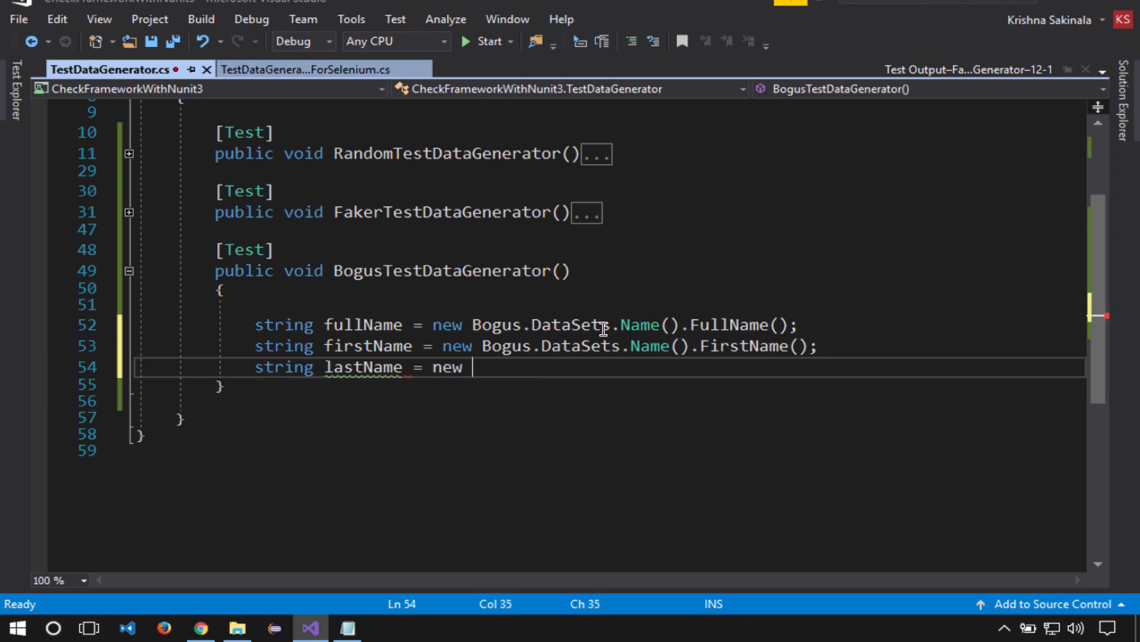
type("Bogus.da")
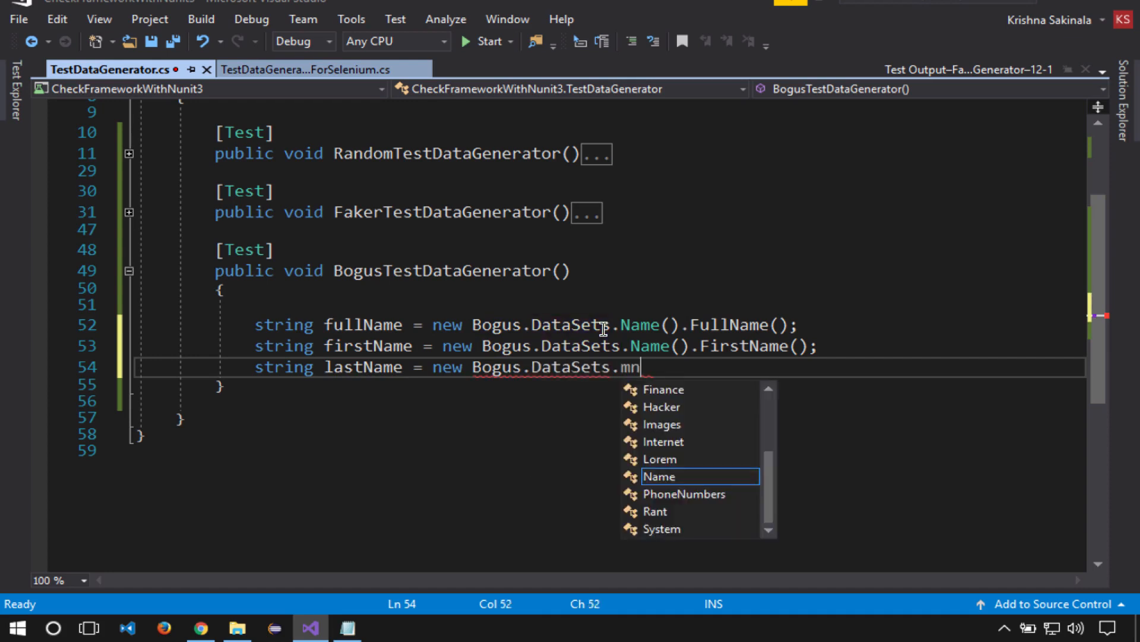
type("na")
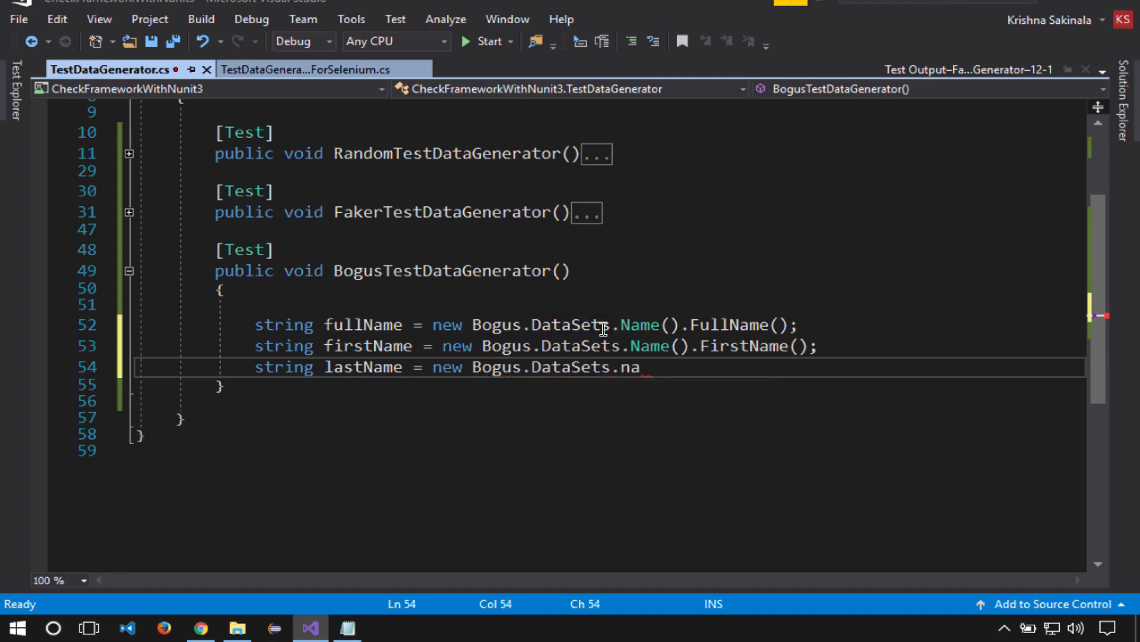
type("Name().las")
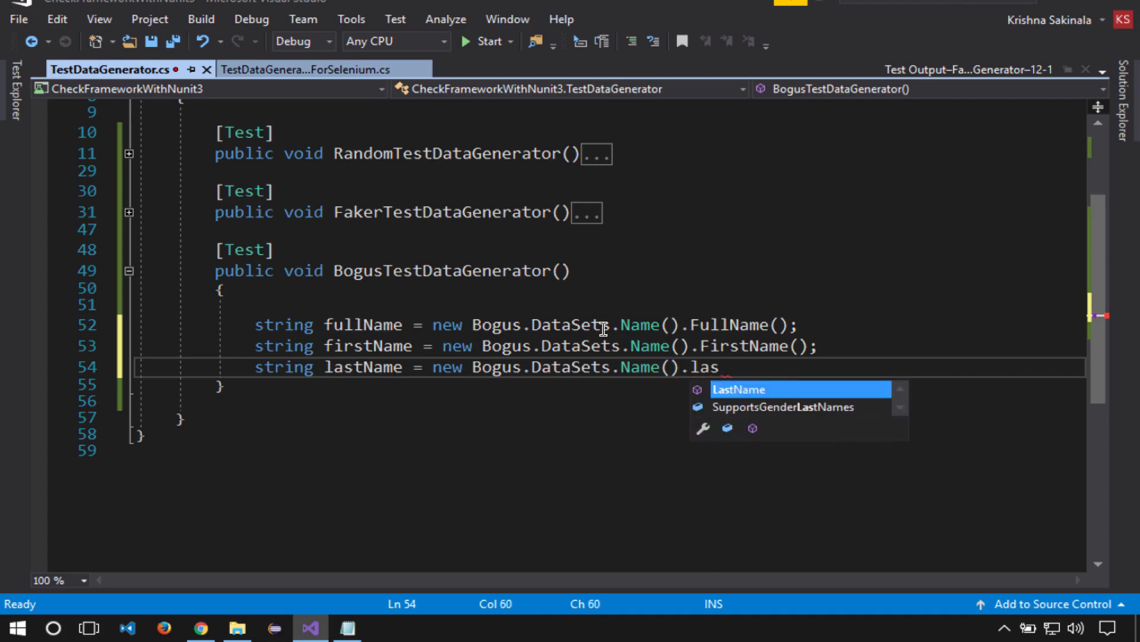
key("Enter")
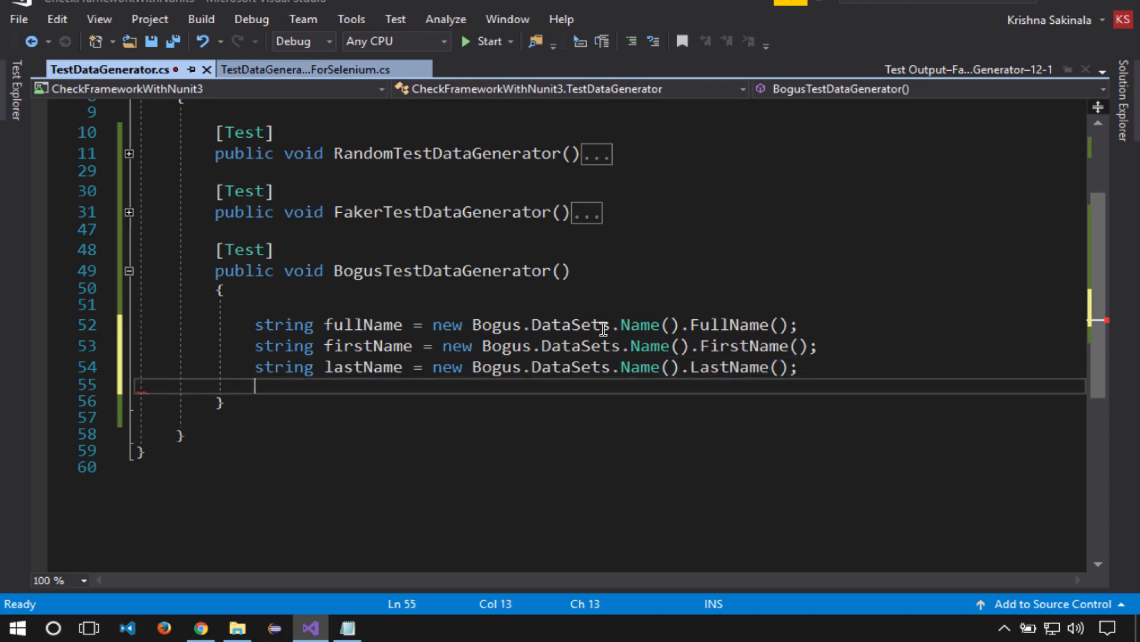
Declare address from Bogus Address City() and phoneNumber from PhoneNumbers.PhoneNumber().
type("string addre")
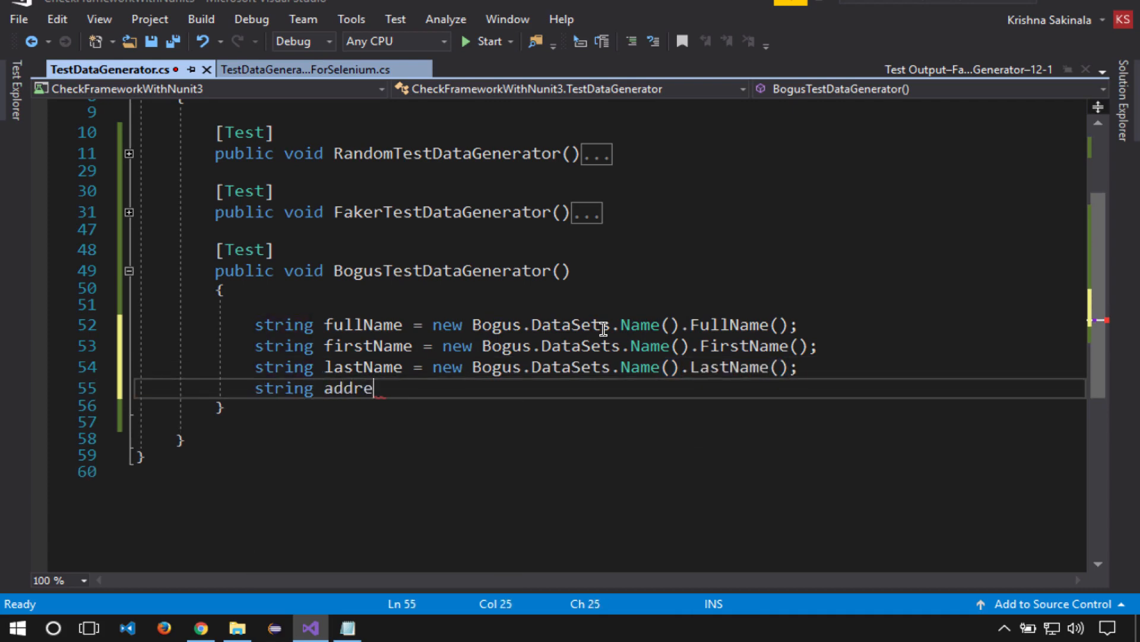
type("ss = new Bogus.")
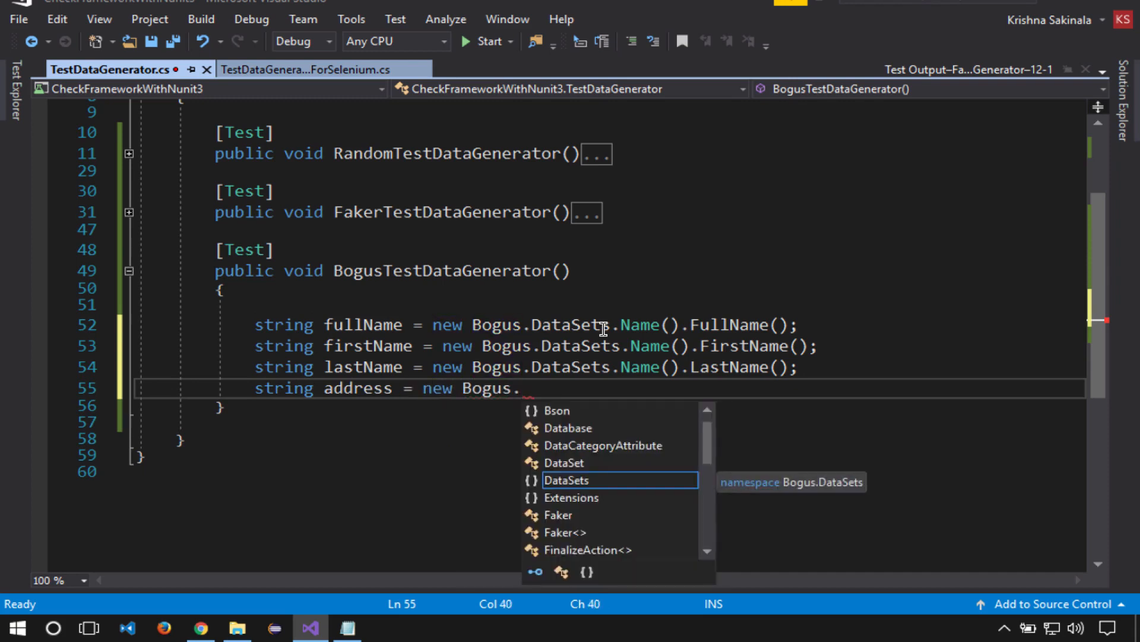
type("da")
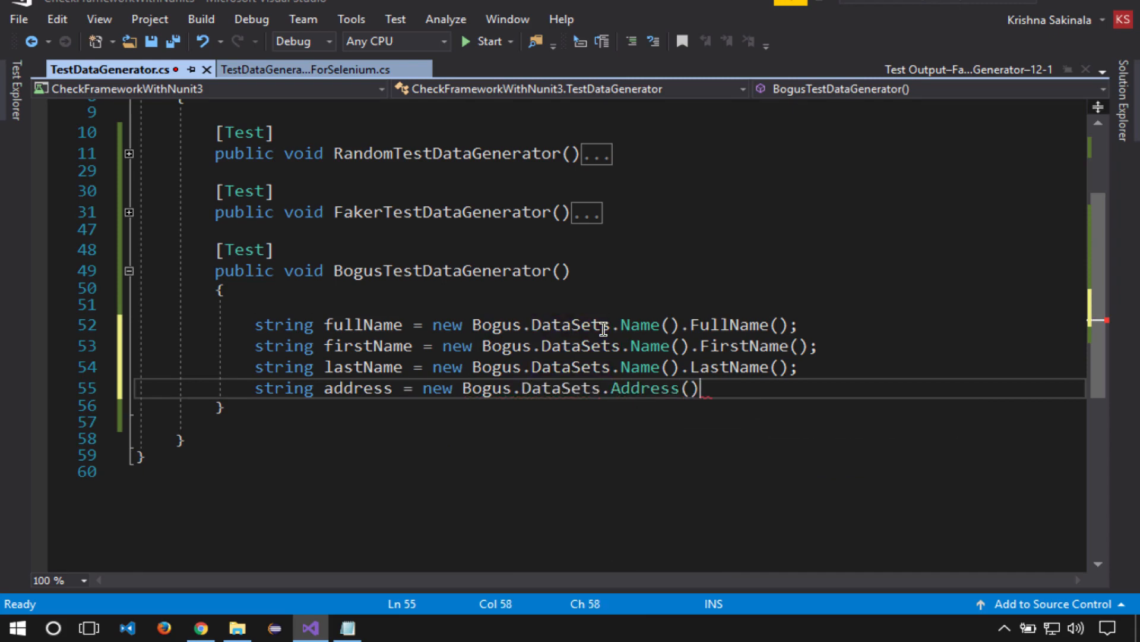
type(".c")
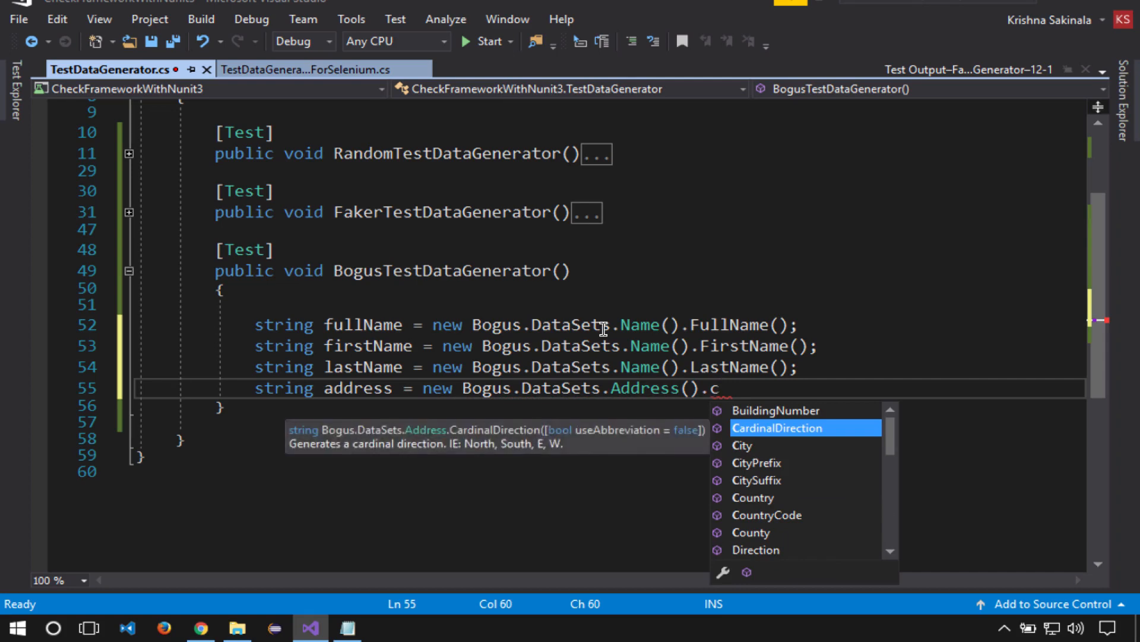
type("City();")
type("string")
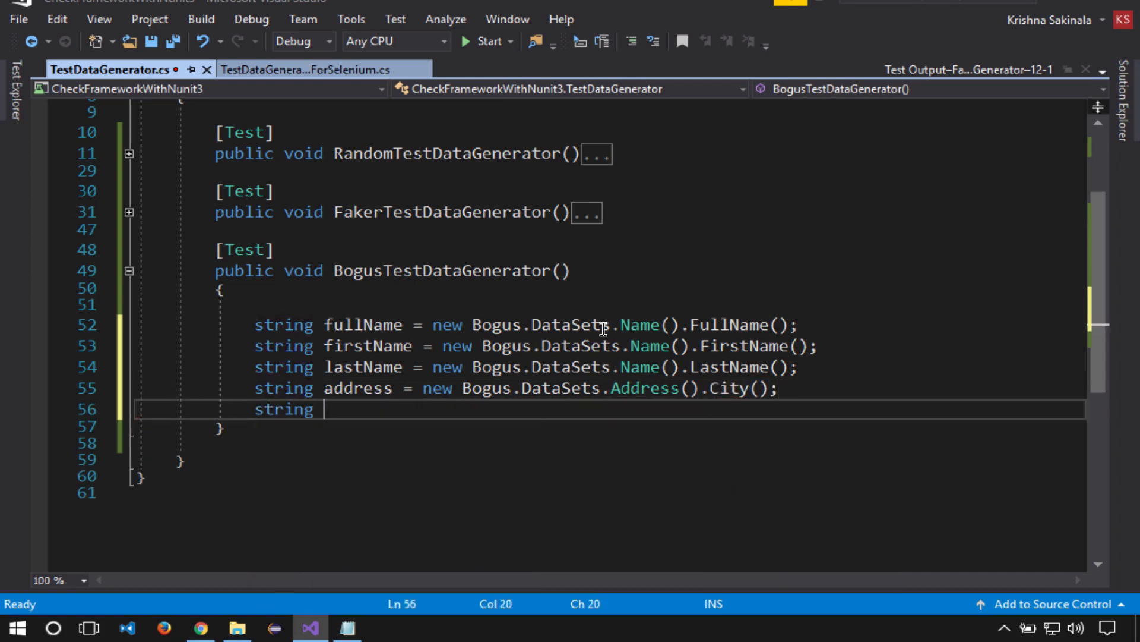
type("phoneNumb")
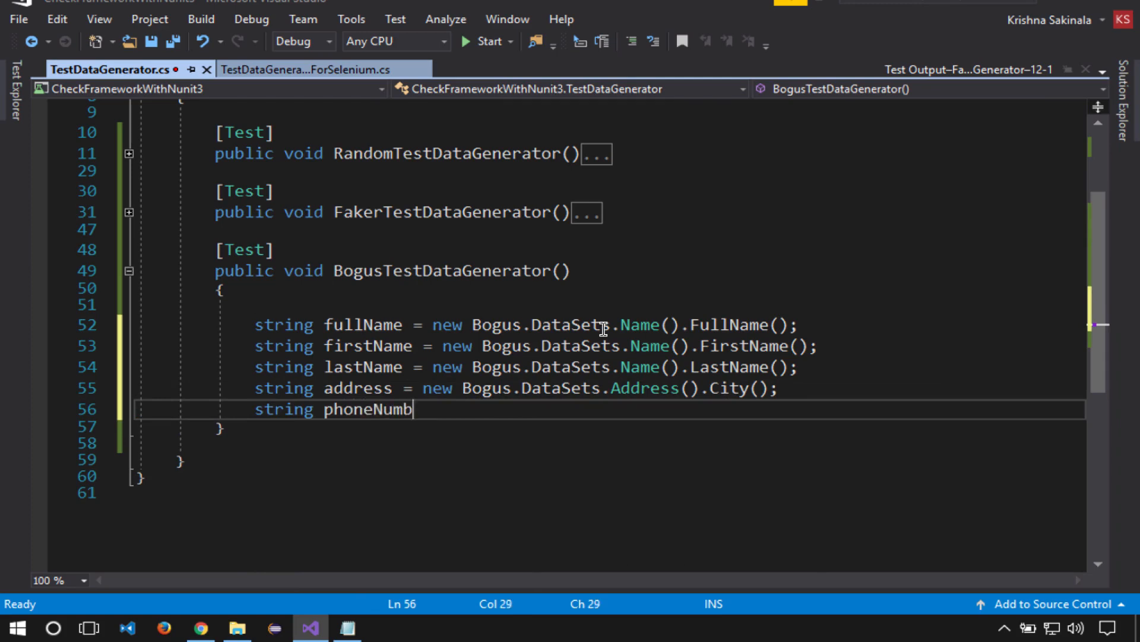
type("er = new")
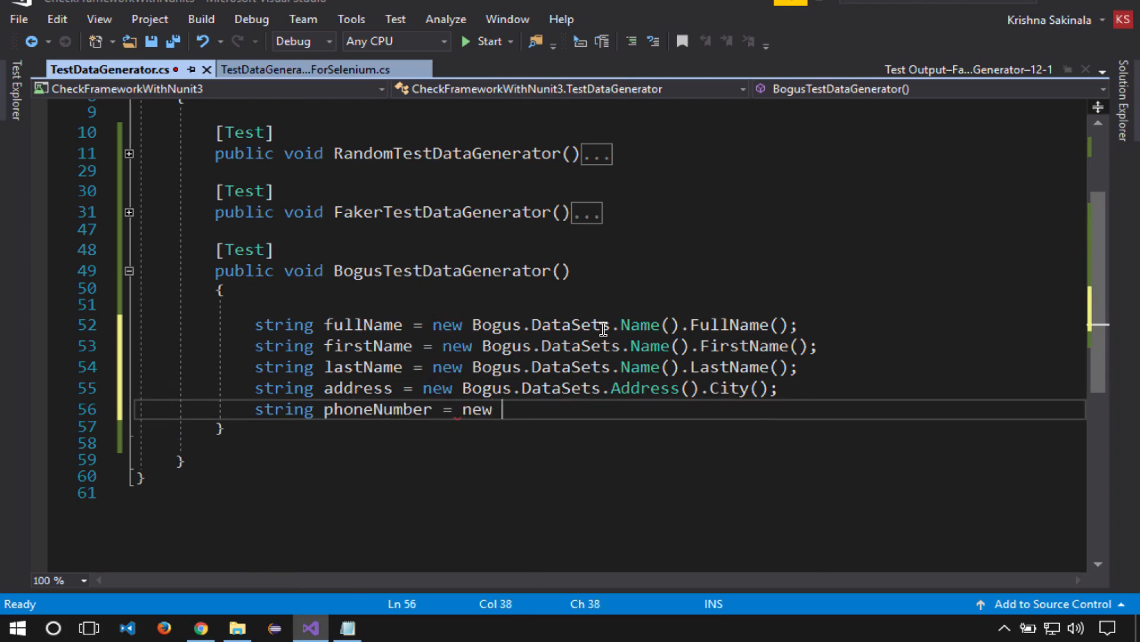
type("Bogus.dat")
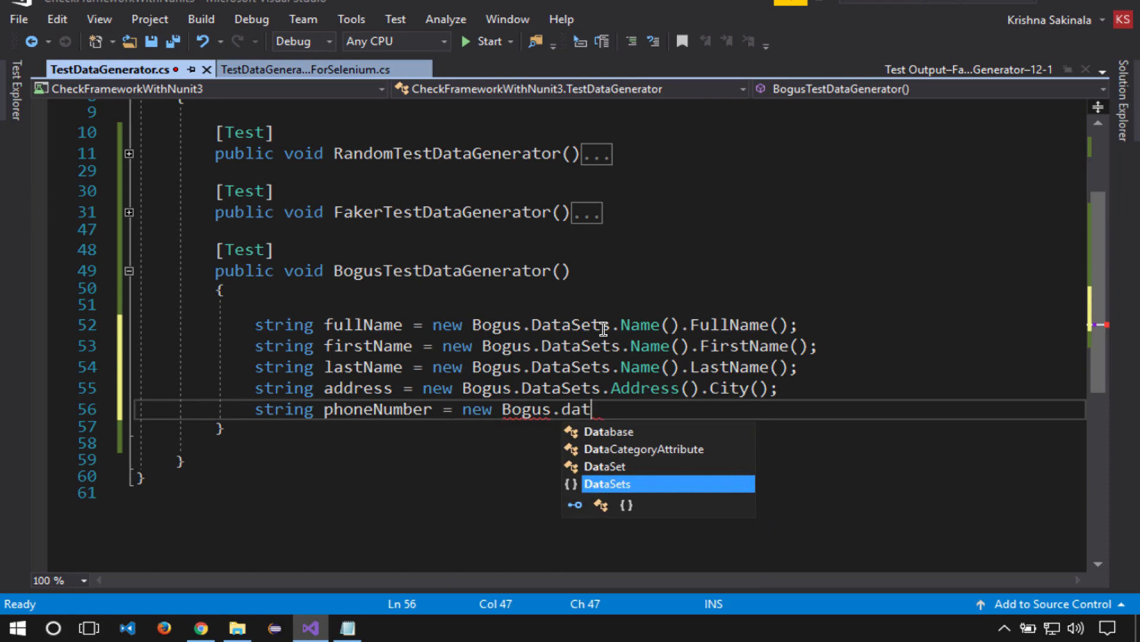
type("DataSets.p")
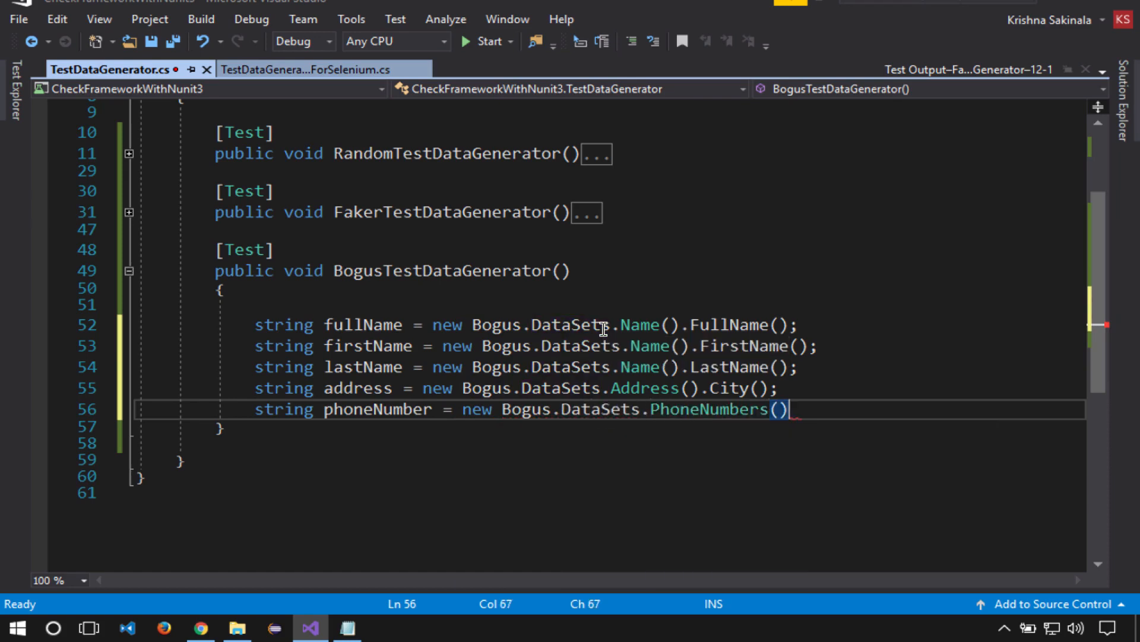
type(".PhoneNumber")
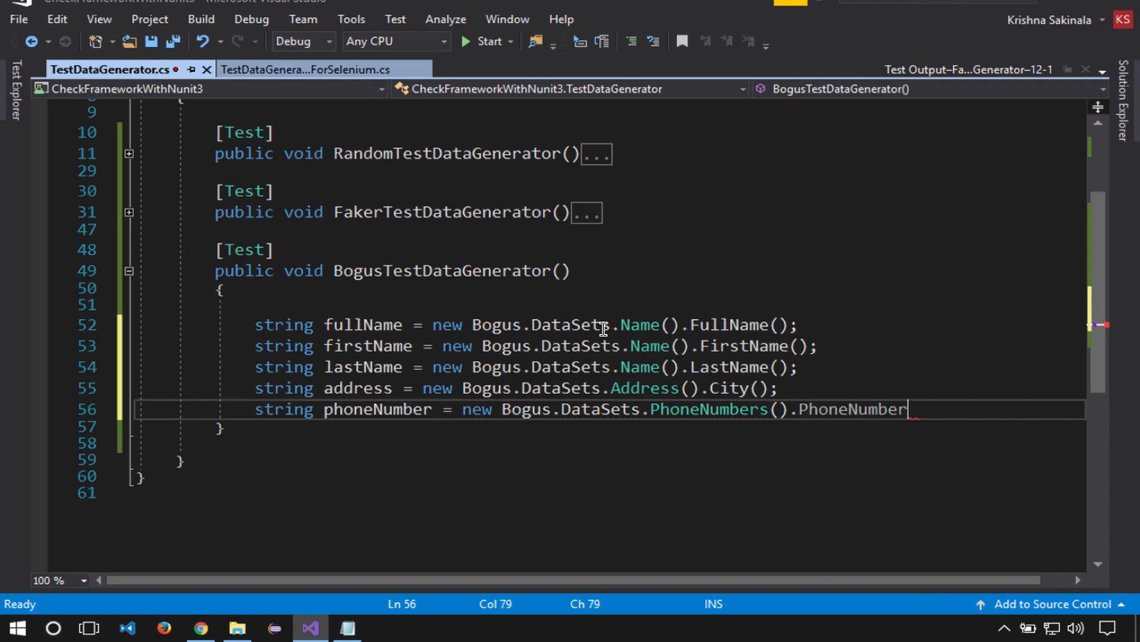
type("();")
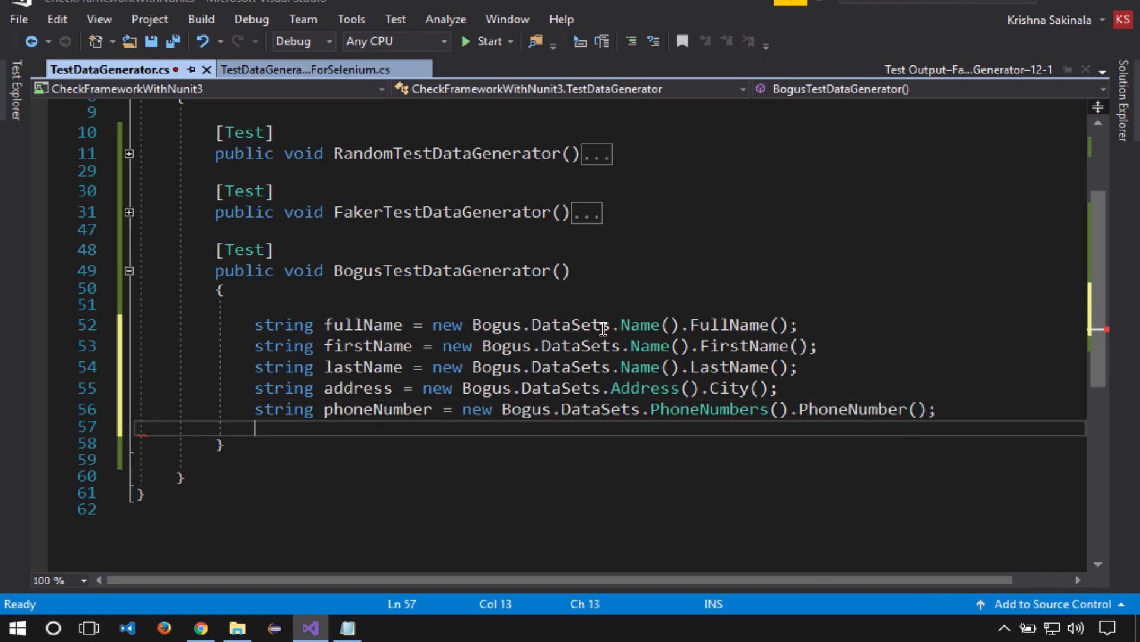
Declare email from Bogus.DataSets.Internet and save the test file.
type("string email")
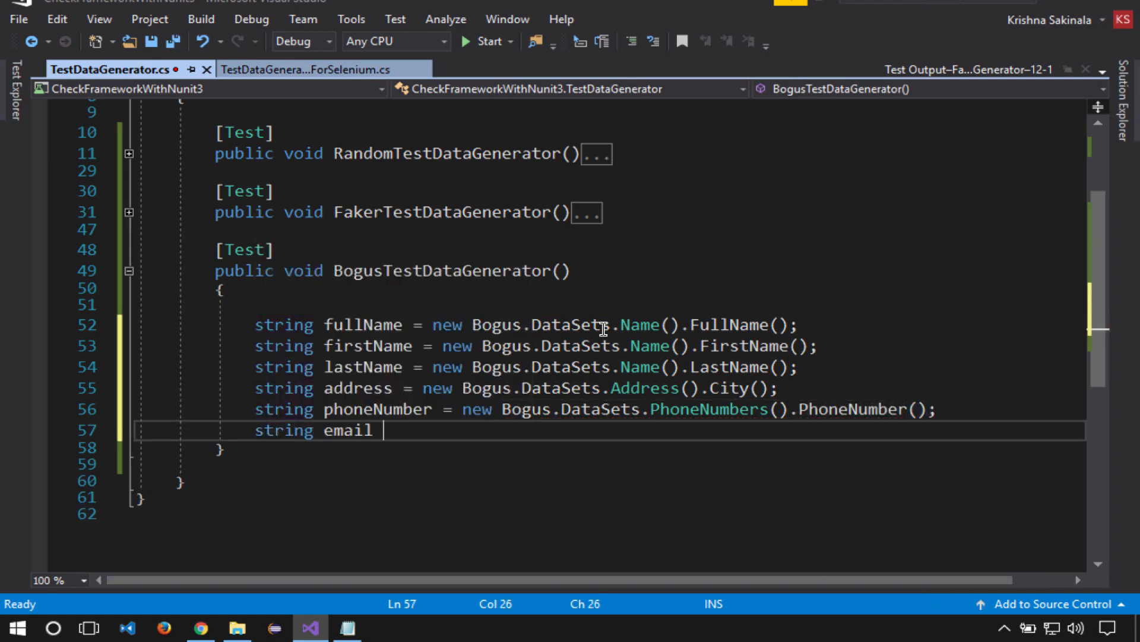
type("= new B")
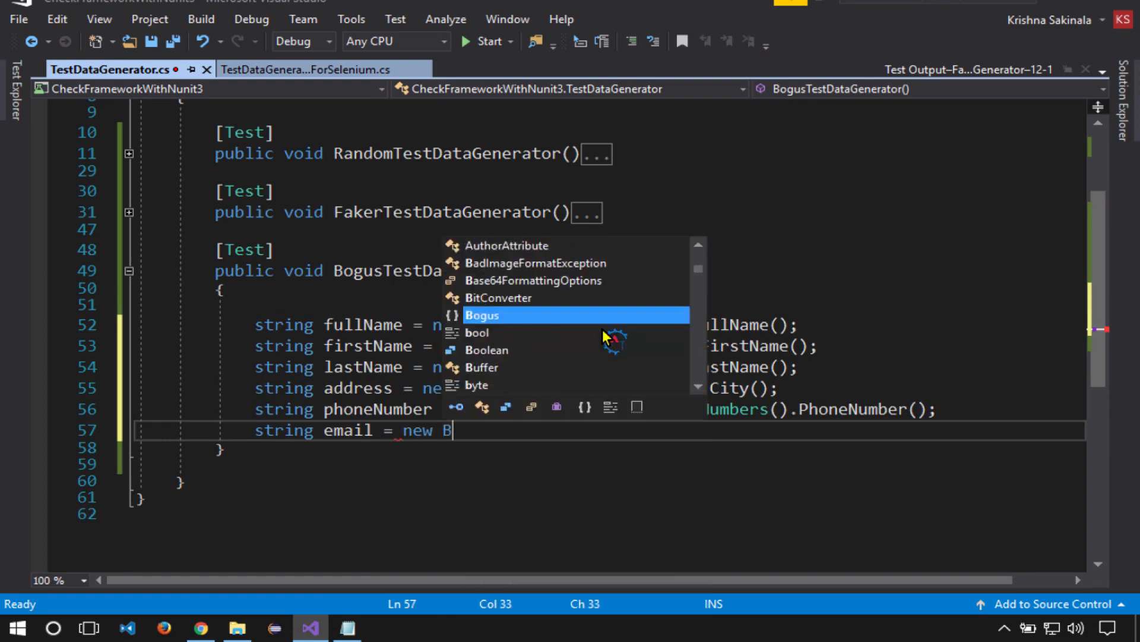
type("ogus.dataSets.")
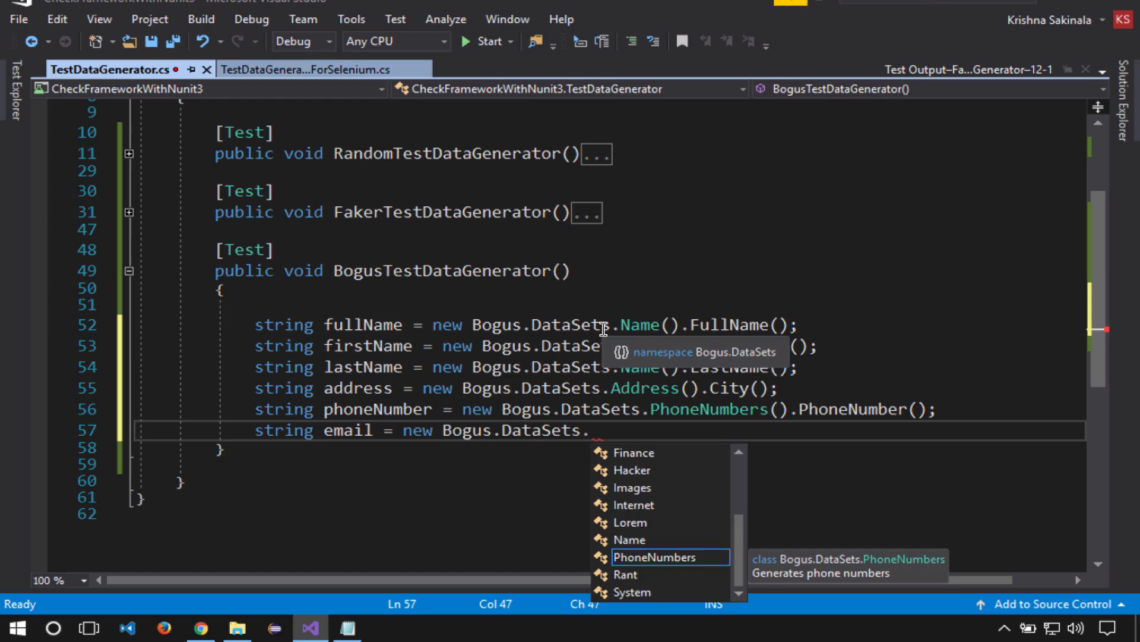
type("Internet().Email();")
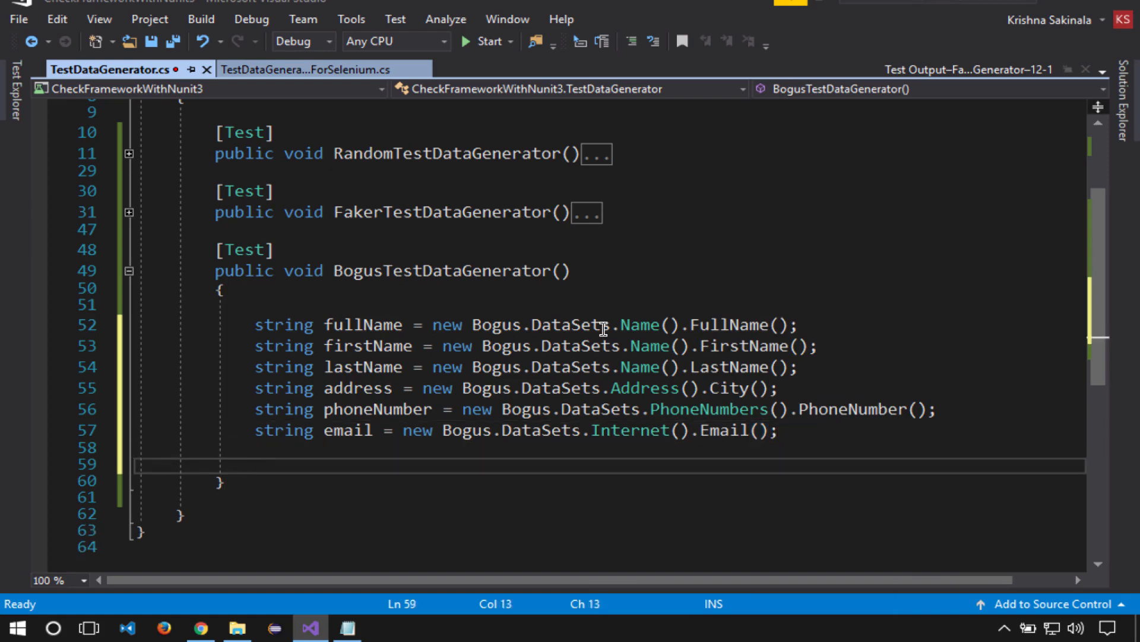
key("ctrl+s")
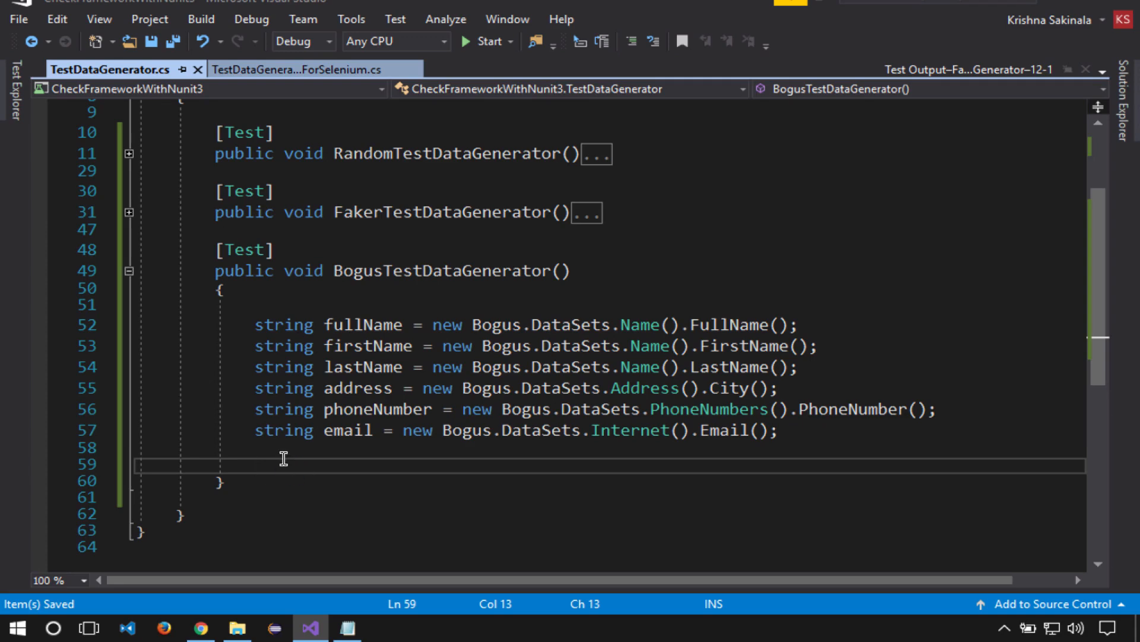
Print 'The MobileNumber is: ' plus phoneNumber, then bring up the test's run options.
type("Console.WriteLine(\"The MobileNumber is: \" + phoneNumber);")
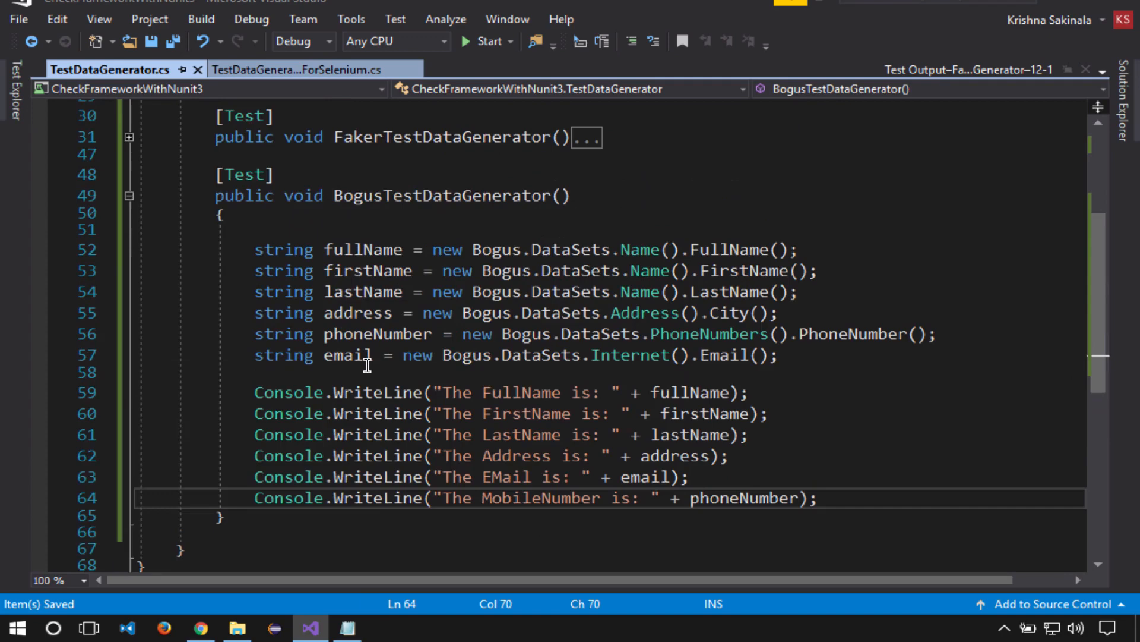
mouse_move(260, 268)
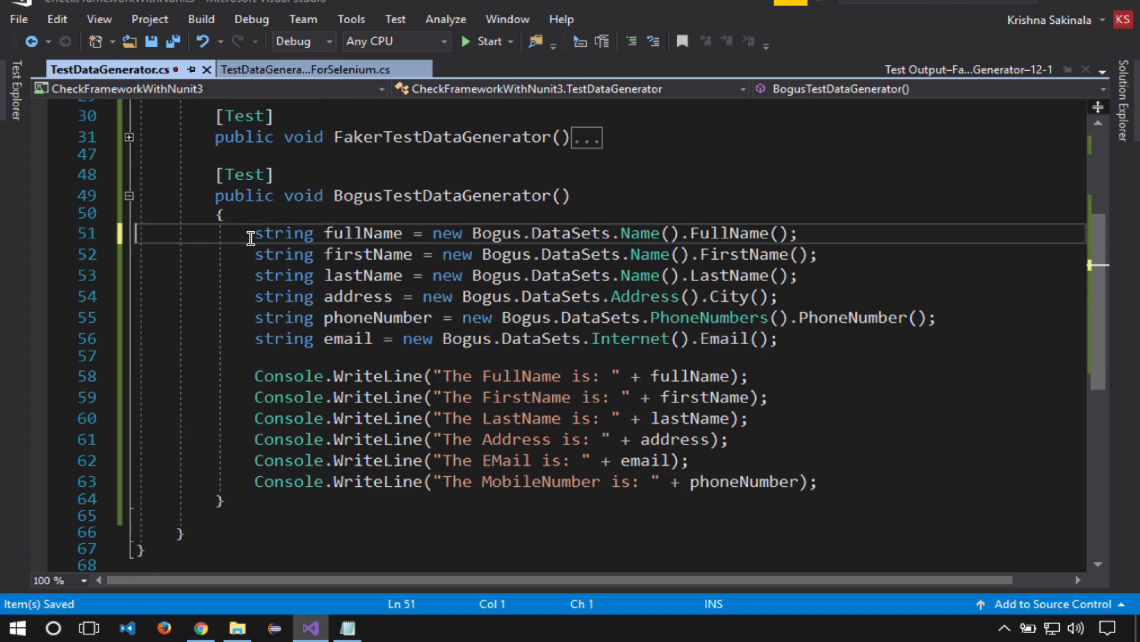
right_click(357, 195)
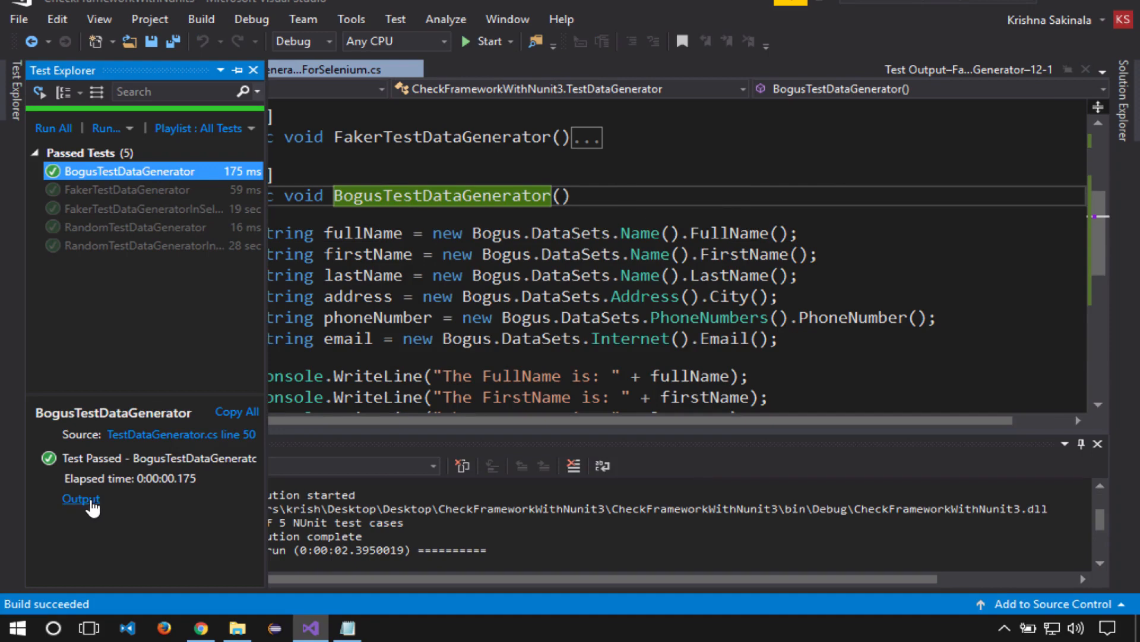
View the passing test's fake name, address, email and phone output, then return to TestDataGenerator.cs.
left_click(80, 500)
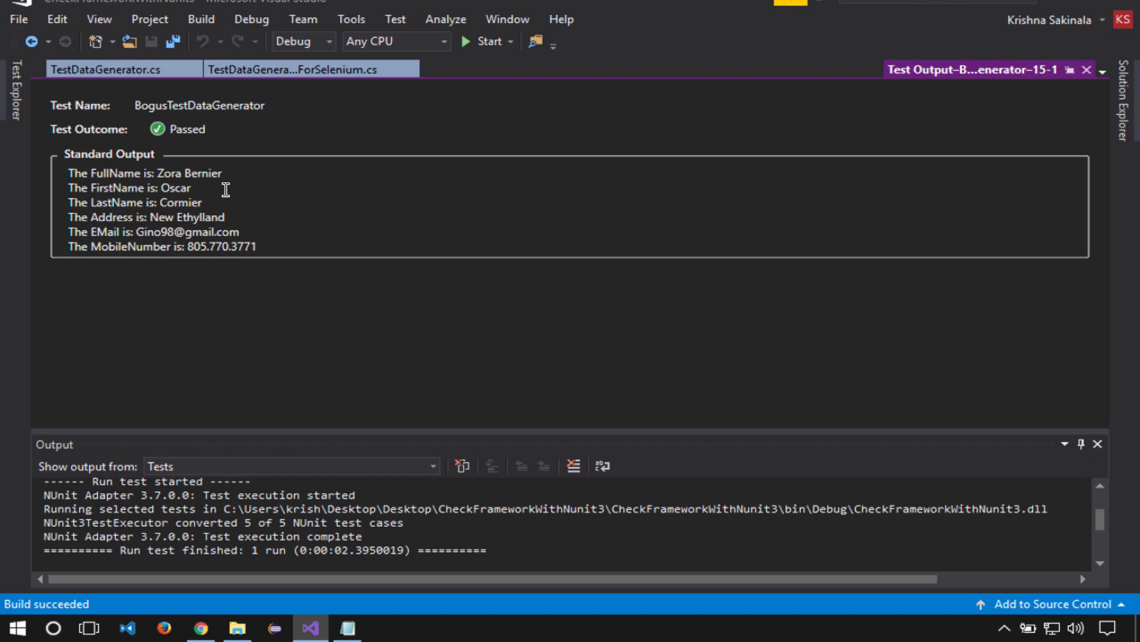
mouse_move(127, 202)
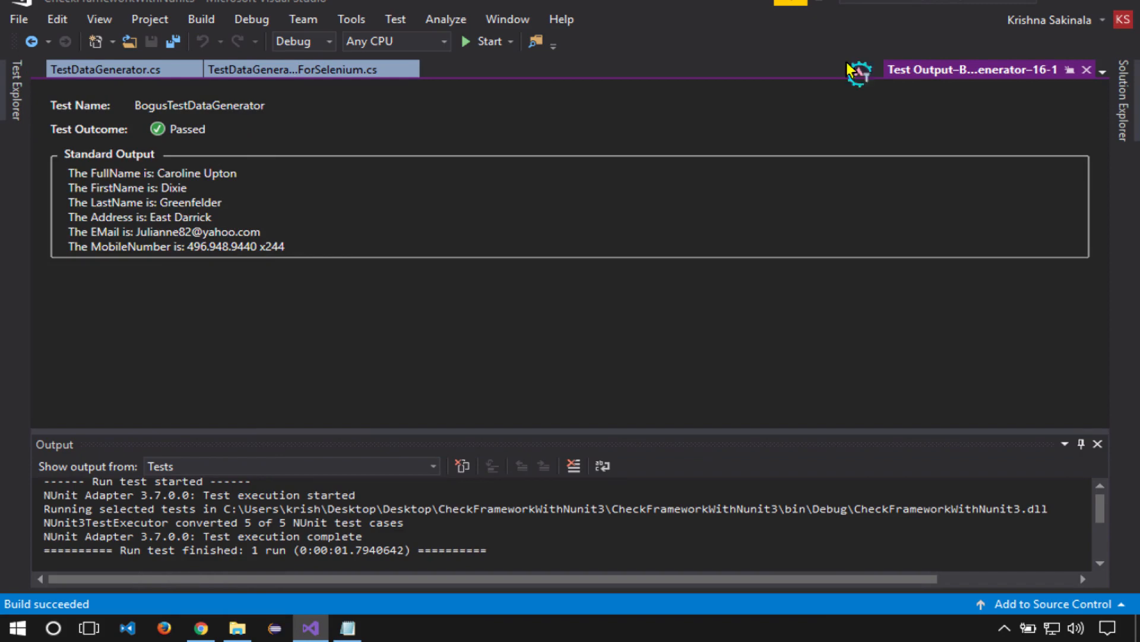
left_click(108, 69)
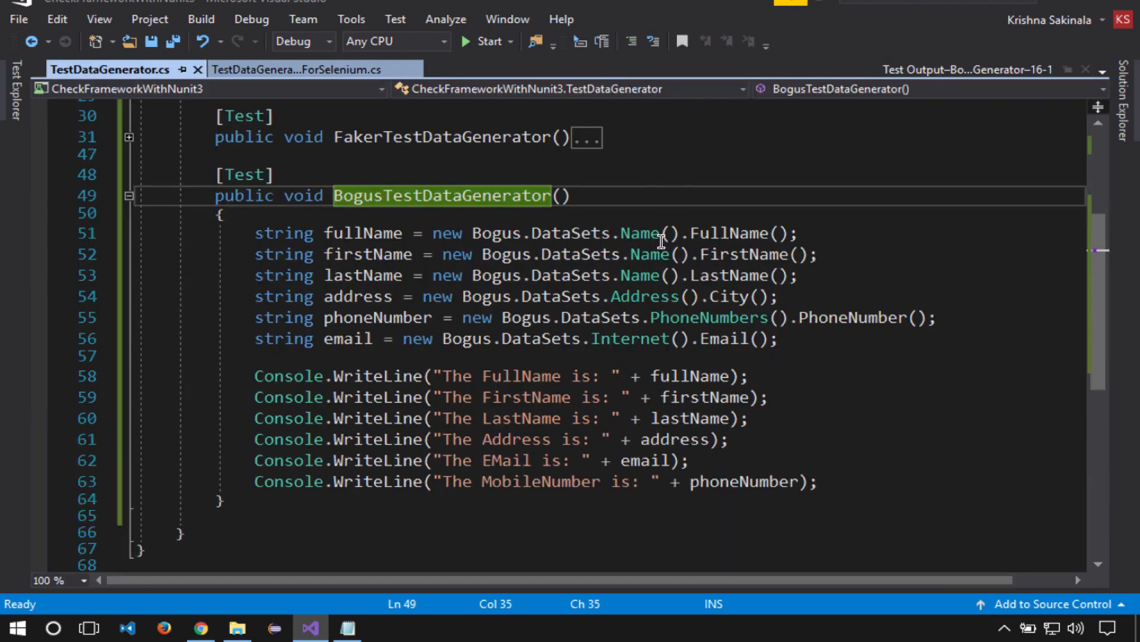
Pass "en_IND" as the locale argument to the full name's Name() constructor.
left_click(670, 233)
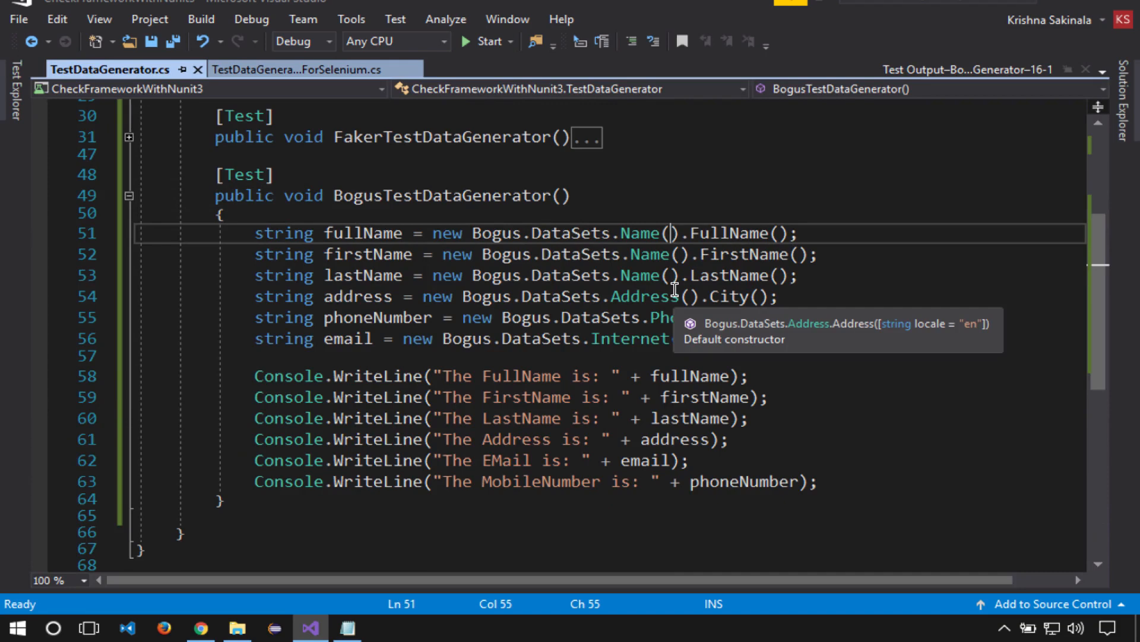
type("\"en_IND\"")
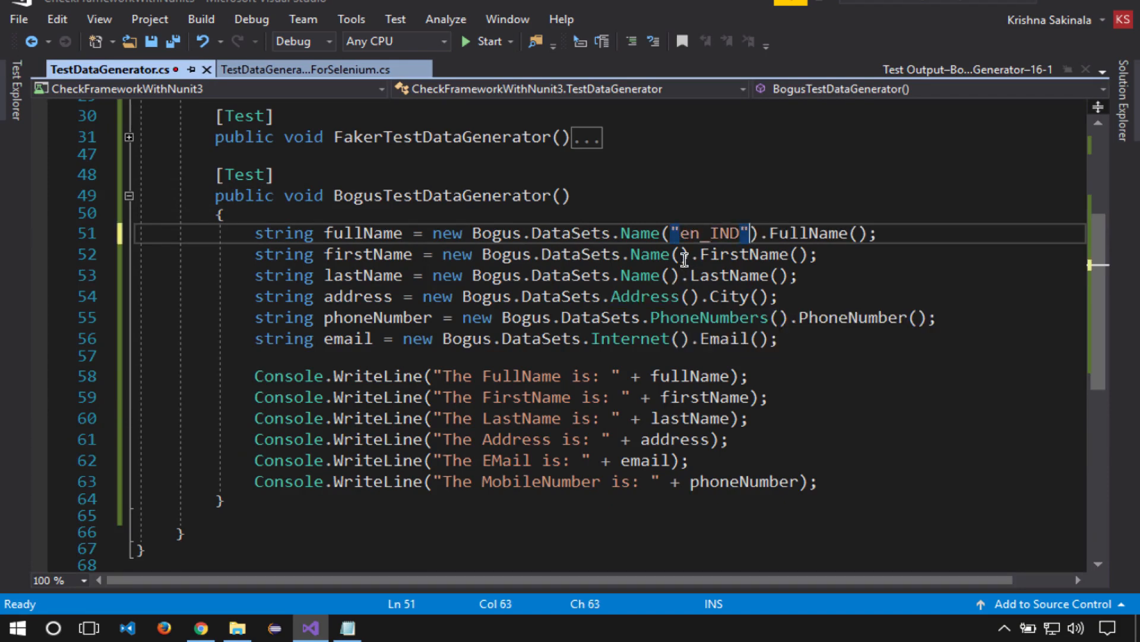
type("\"en_IND\"")
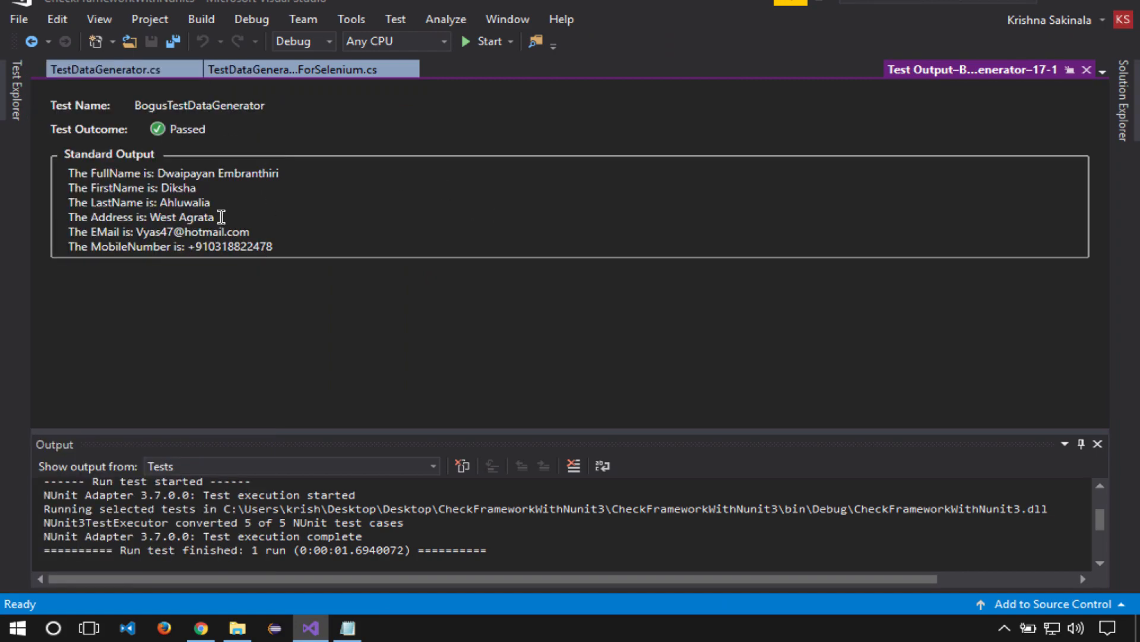
mouse_move(218, 188)
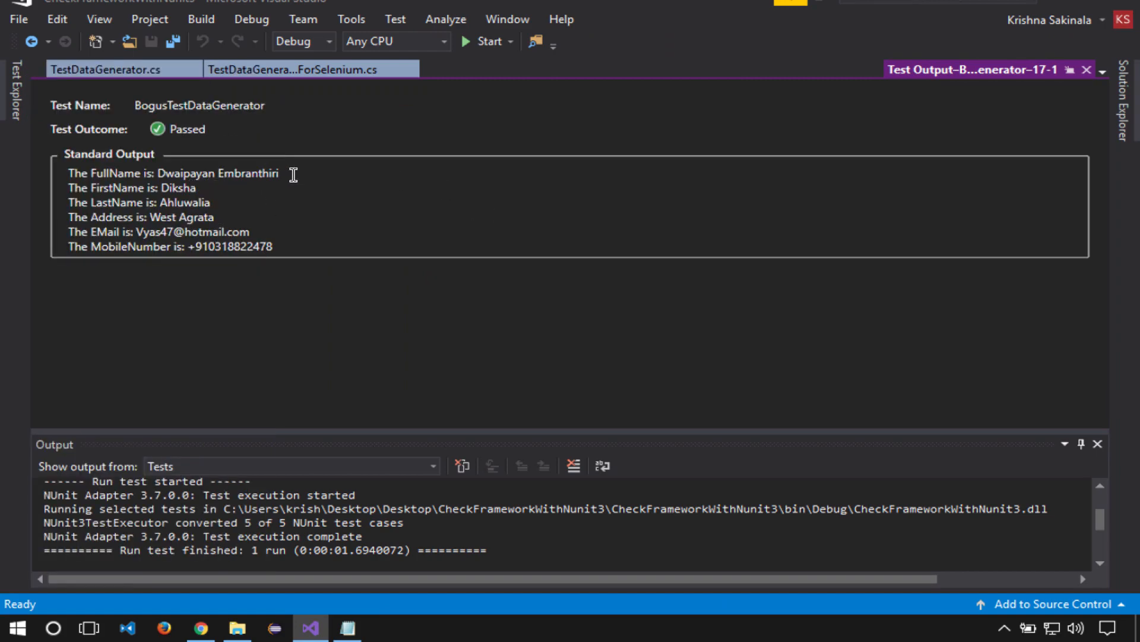
mouse_move(266, 213)
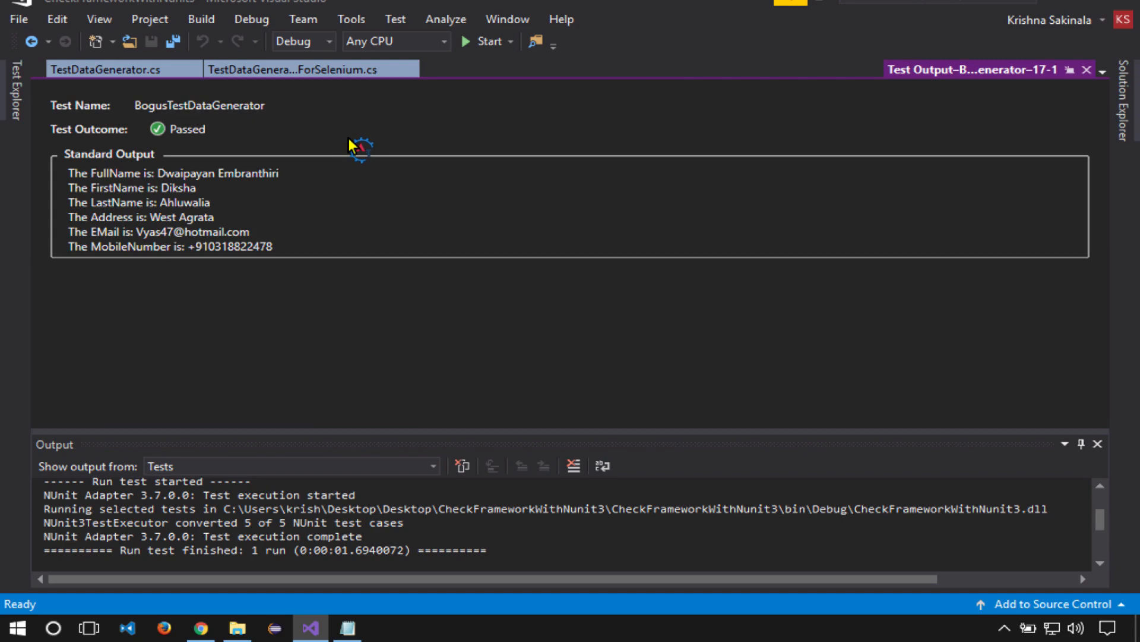
mouse_move(275, 158)
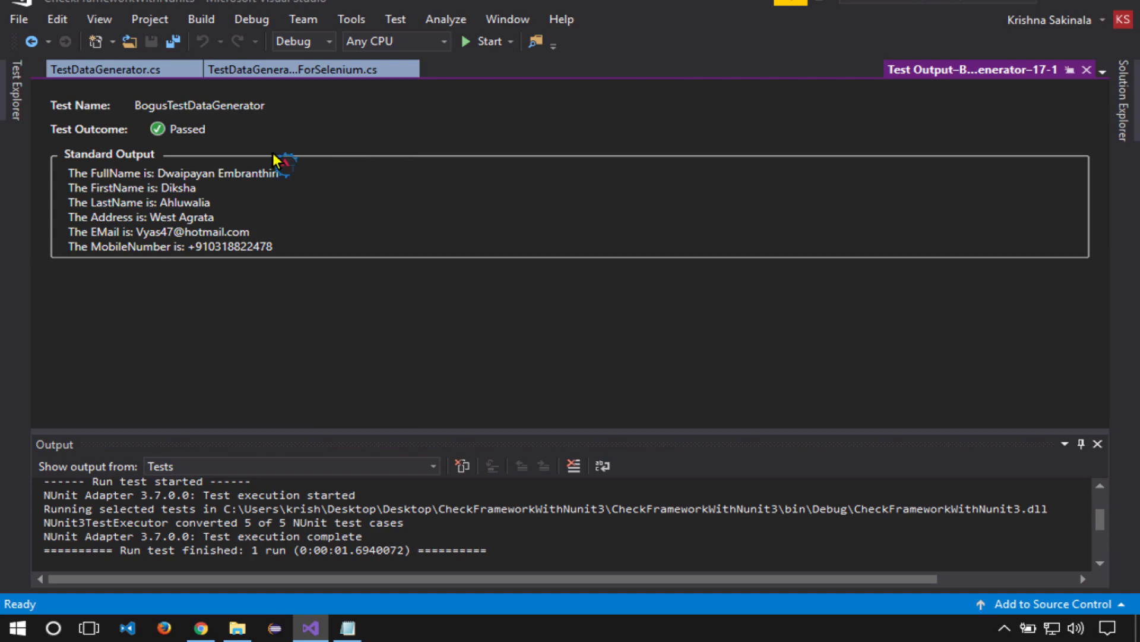
Return to the TestDataGenerator.cs code after checking the Indian-data output.
left_click(109, 69)
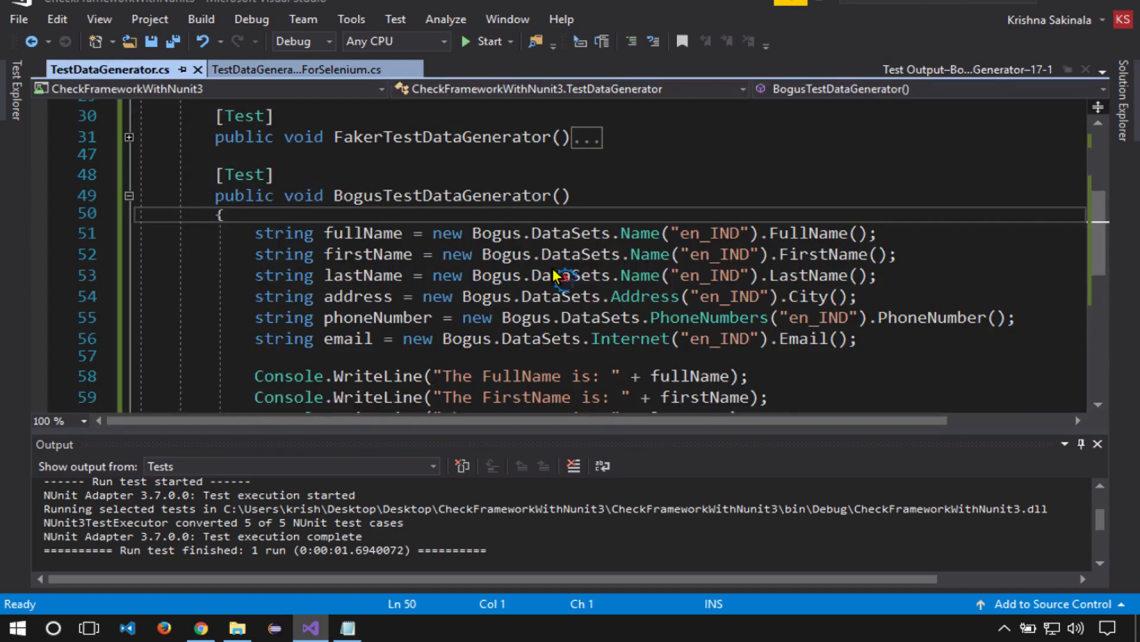